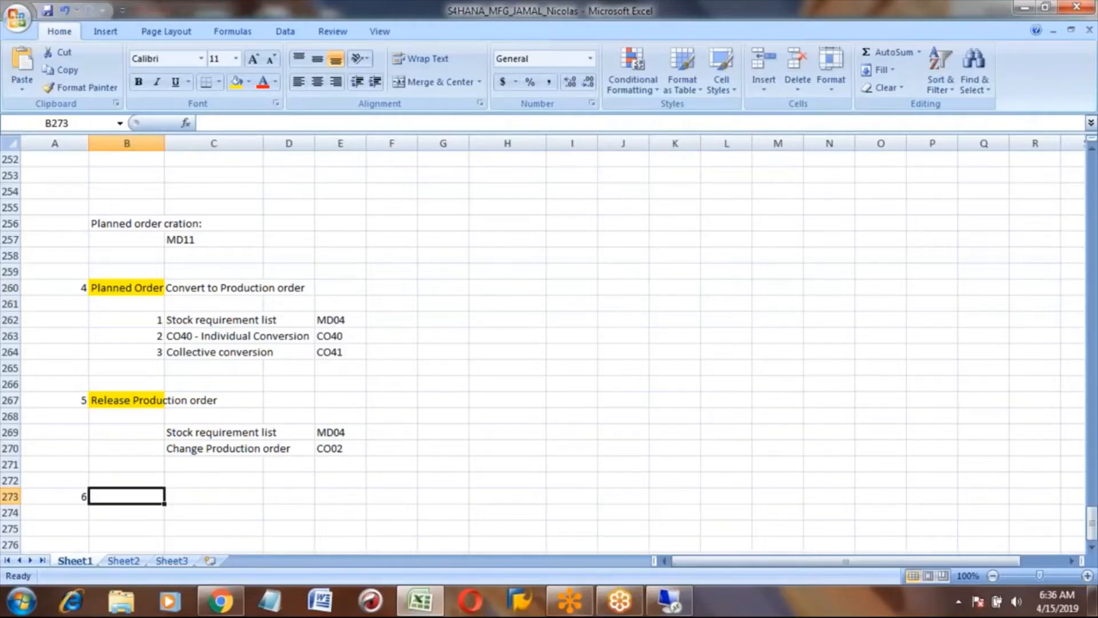
- Switch from the Excel notes to the SAP Easy Access window via the taskbar
click(127, 400)
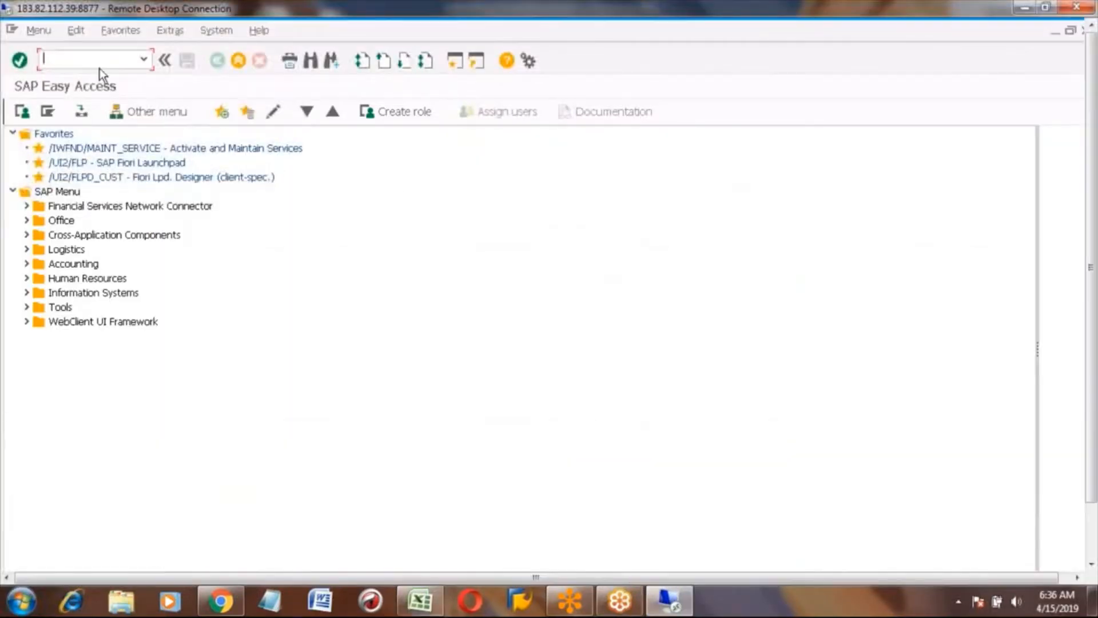
text(col)
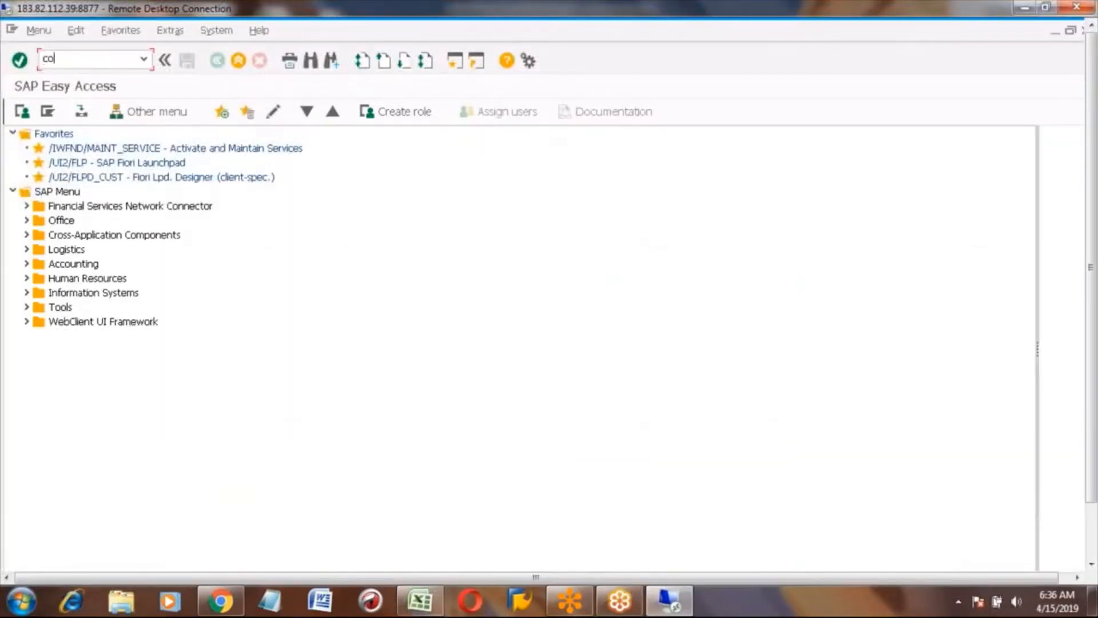
key(Enter)
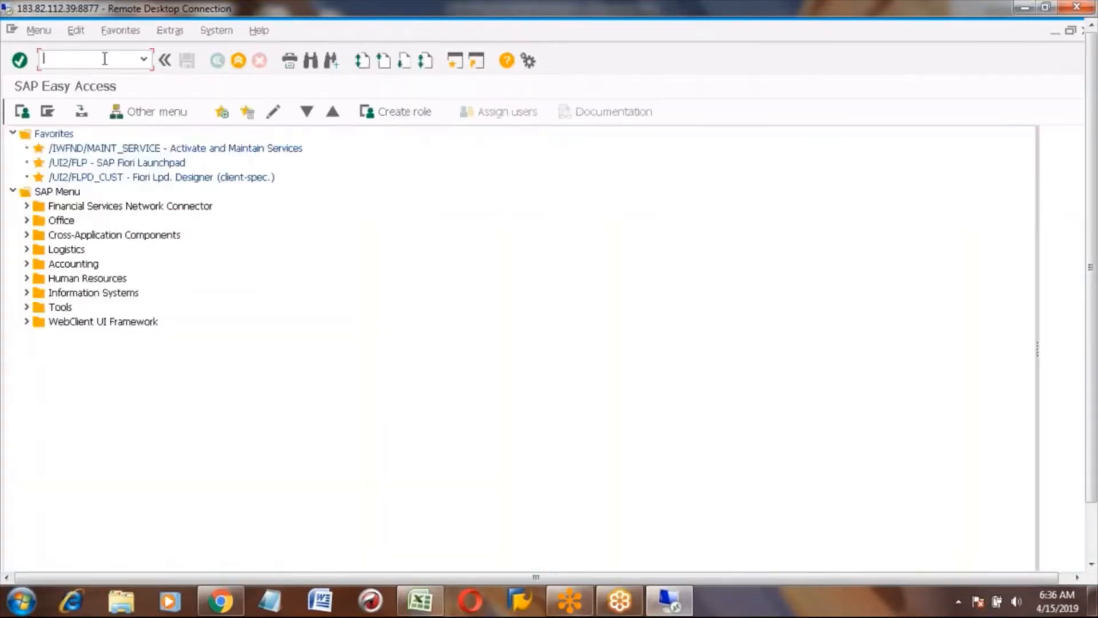
text(md04)
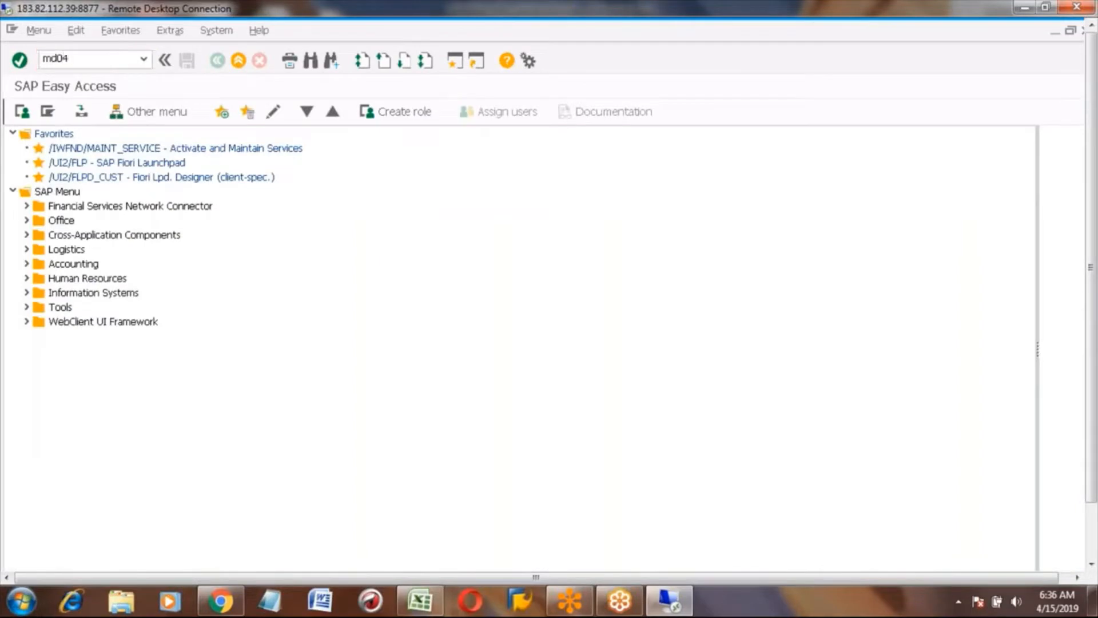
key(Enter)
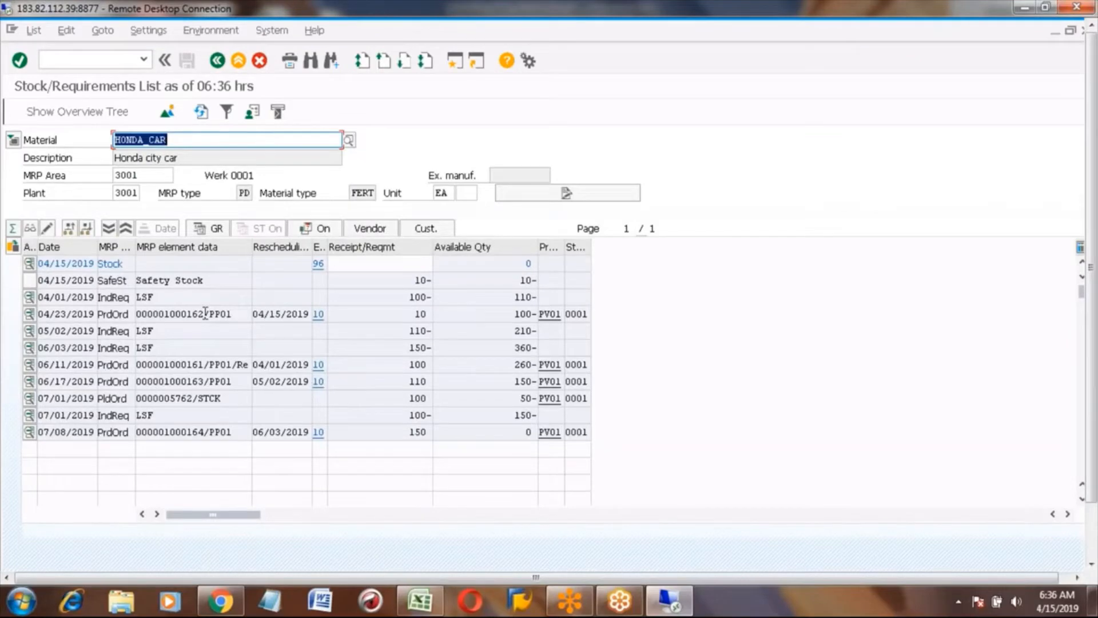
double_click(183, 314)
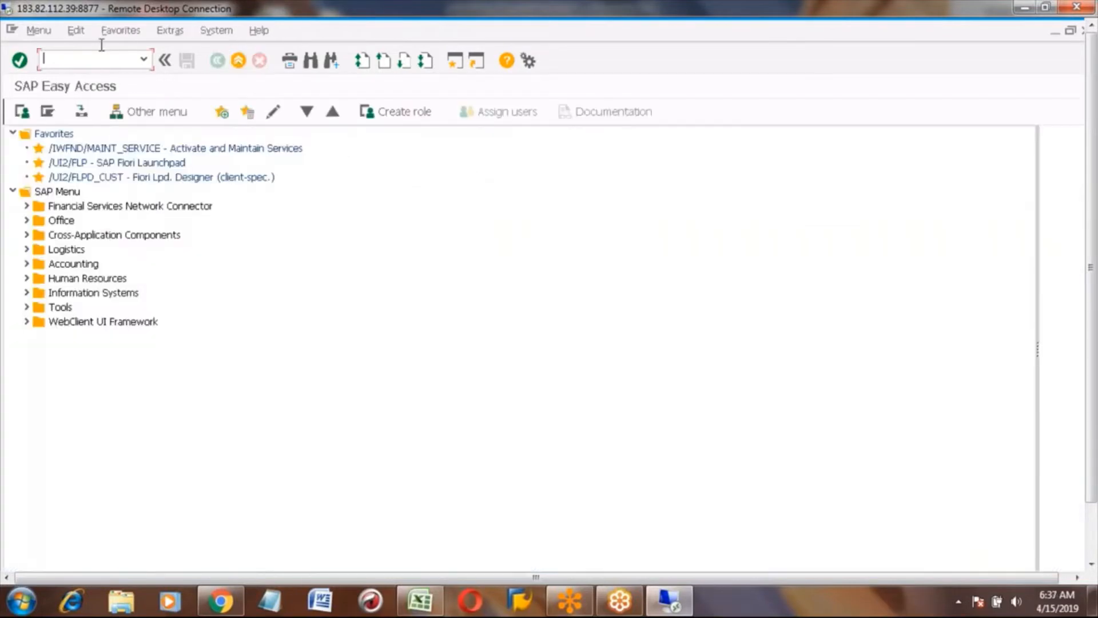
- In CO02, leave order 1000162 and open order 1000161 for changing
text(co02)
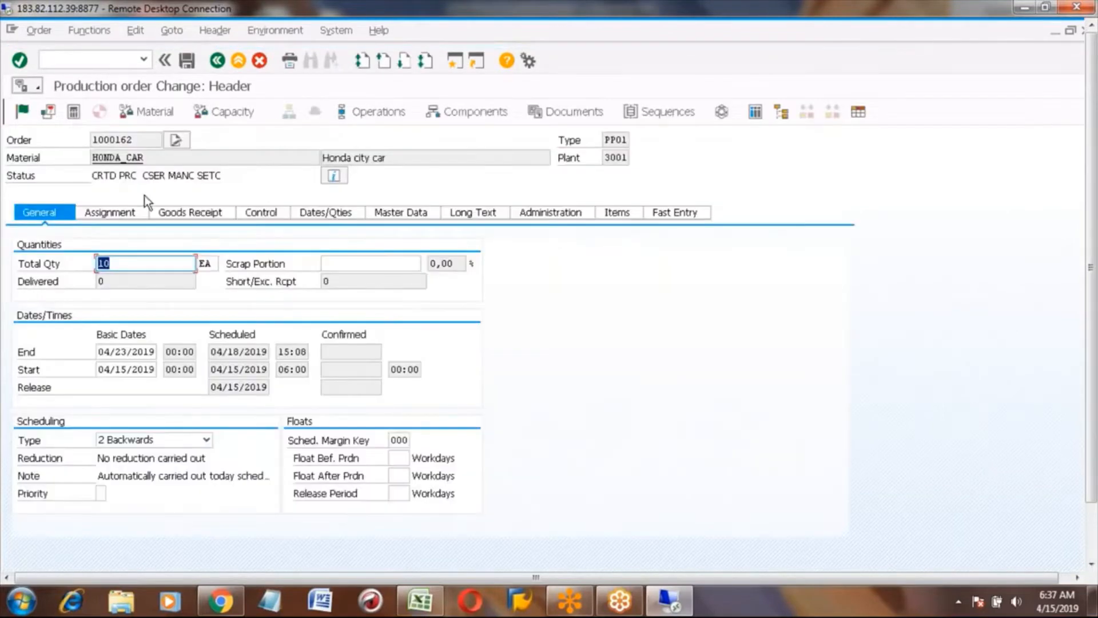
click(38, 29)
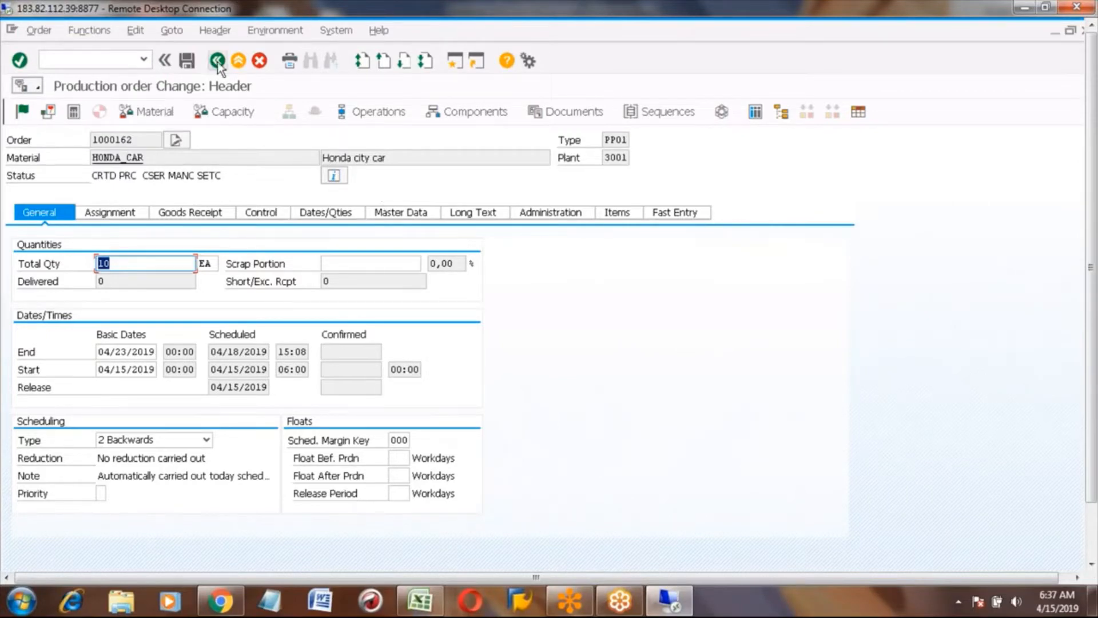
mouse_move(216, 60)
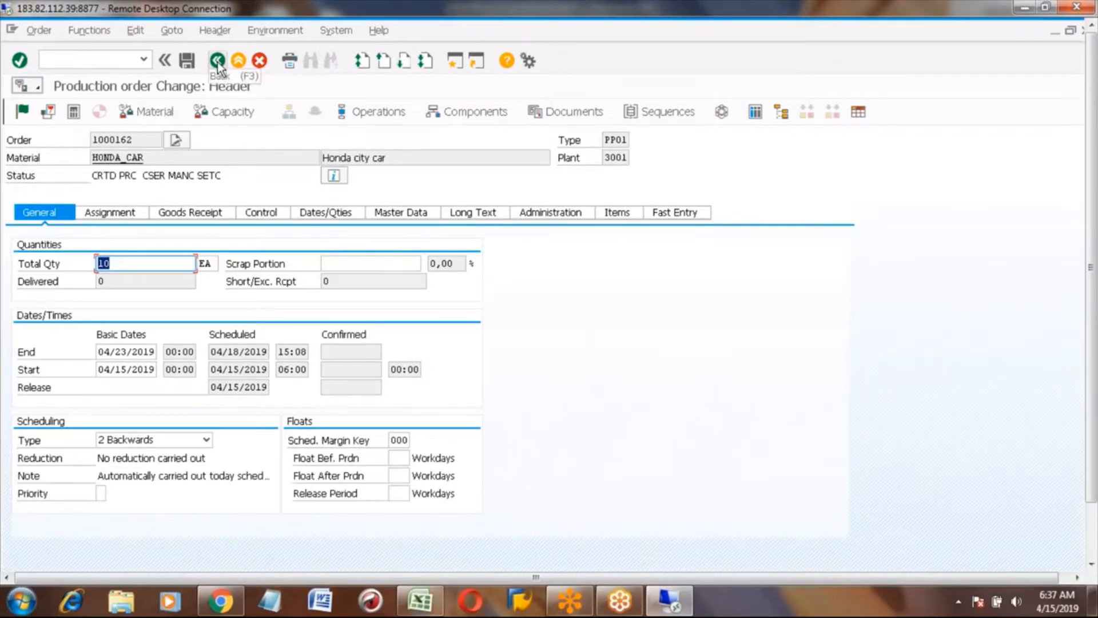
click(218, 60)
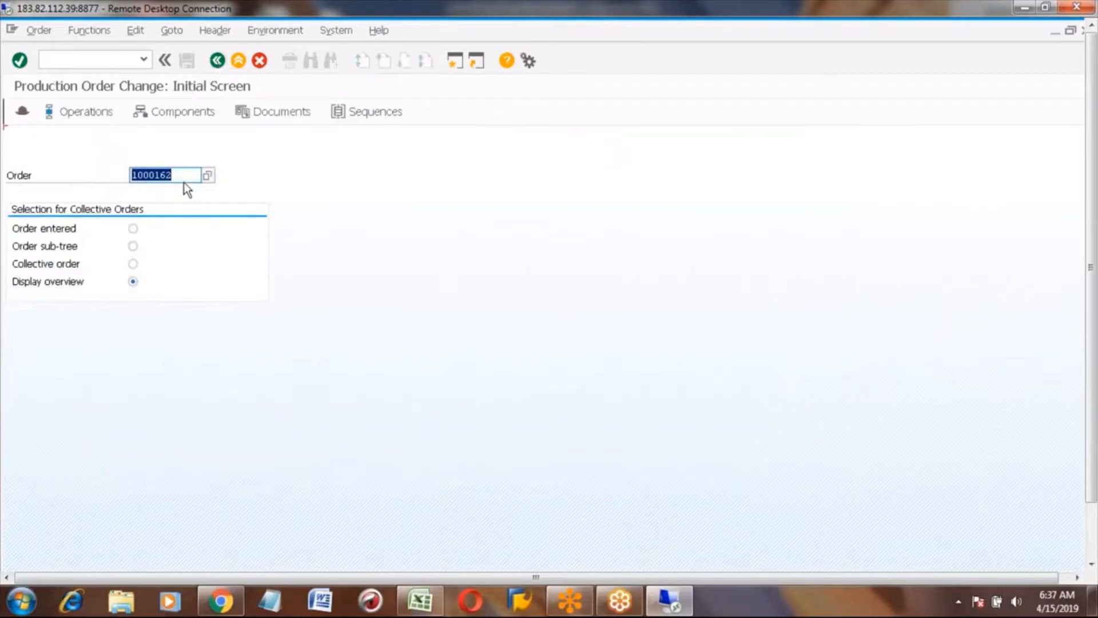
text(1000161)
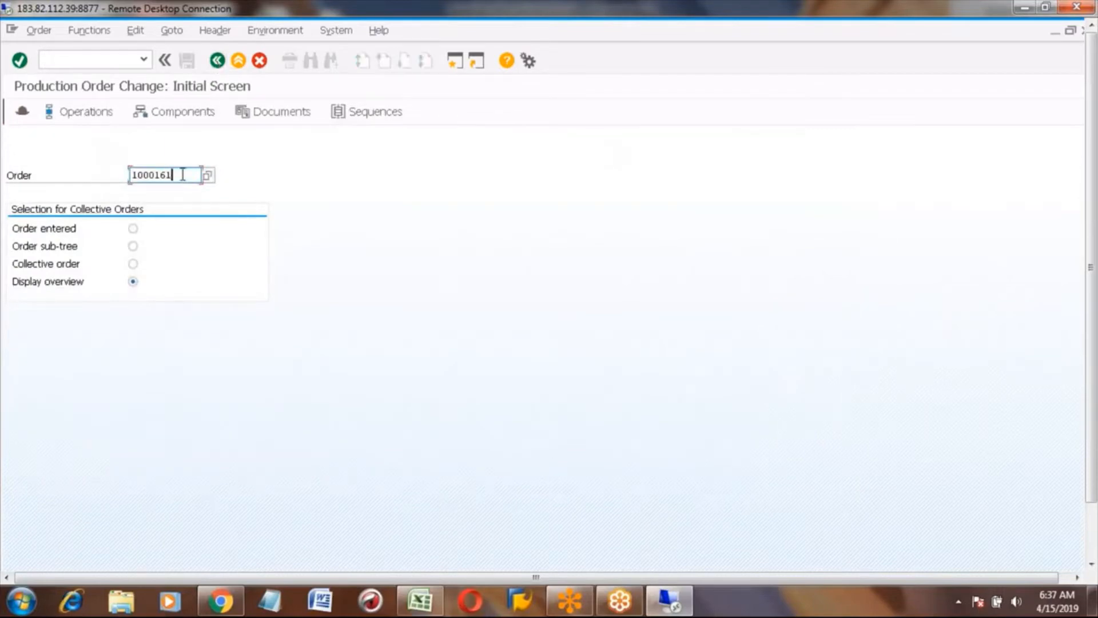
key(Enter)
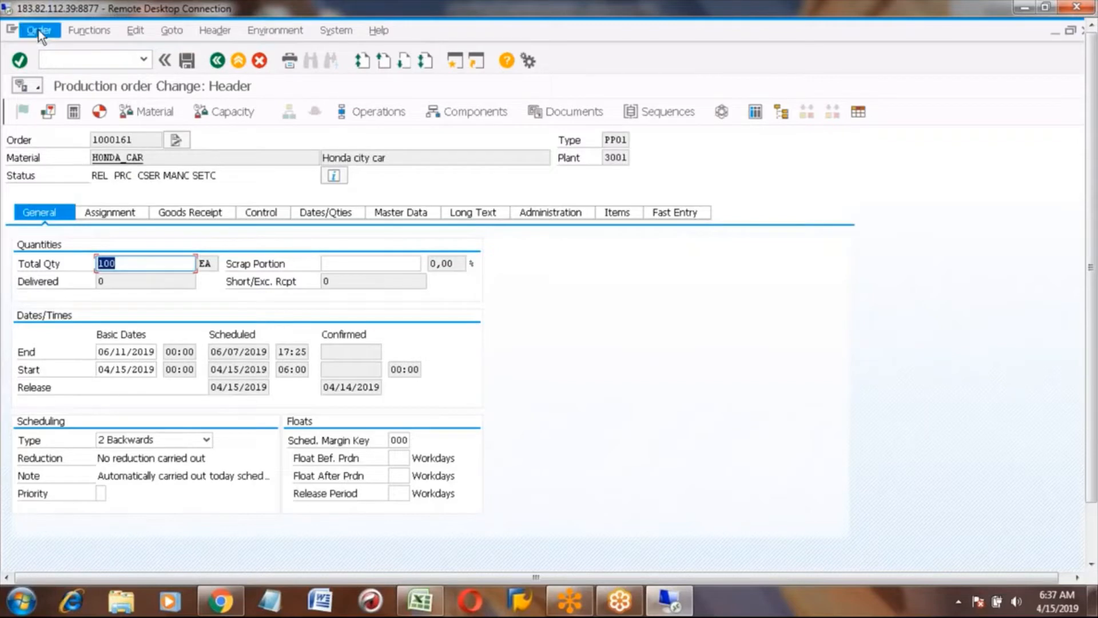
click(38, 31)
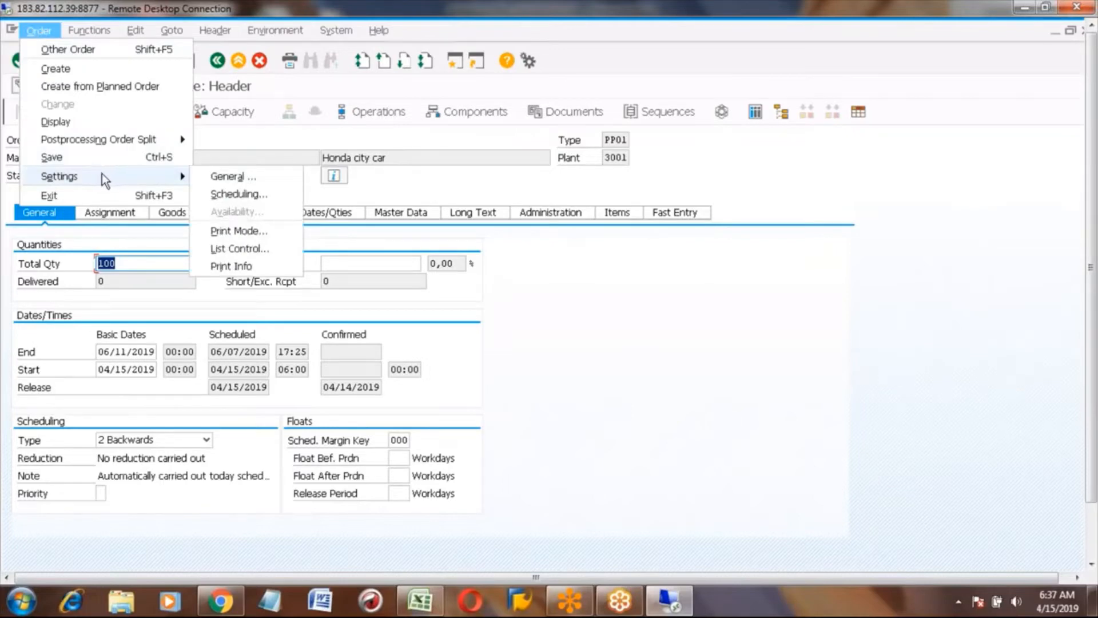
mouse_move(194, 183)
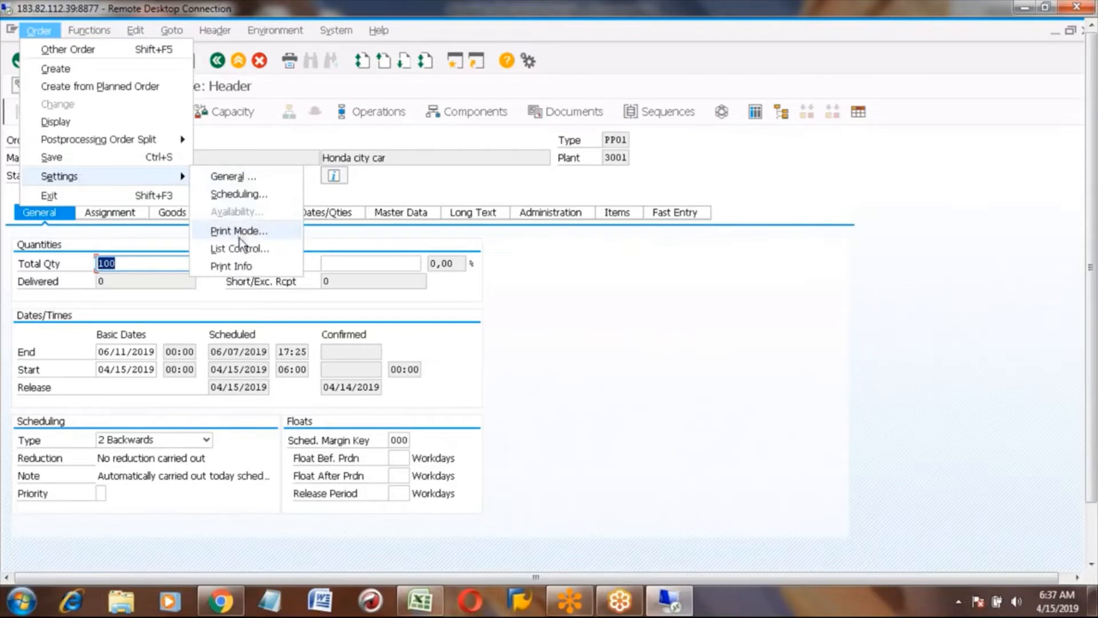
mouse_move(240, 249)
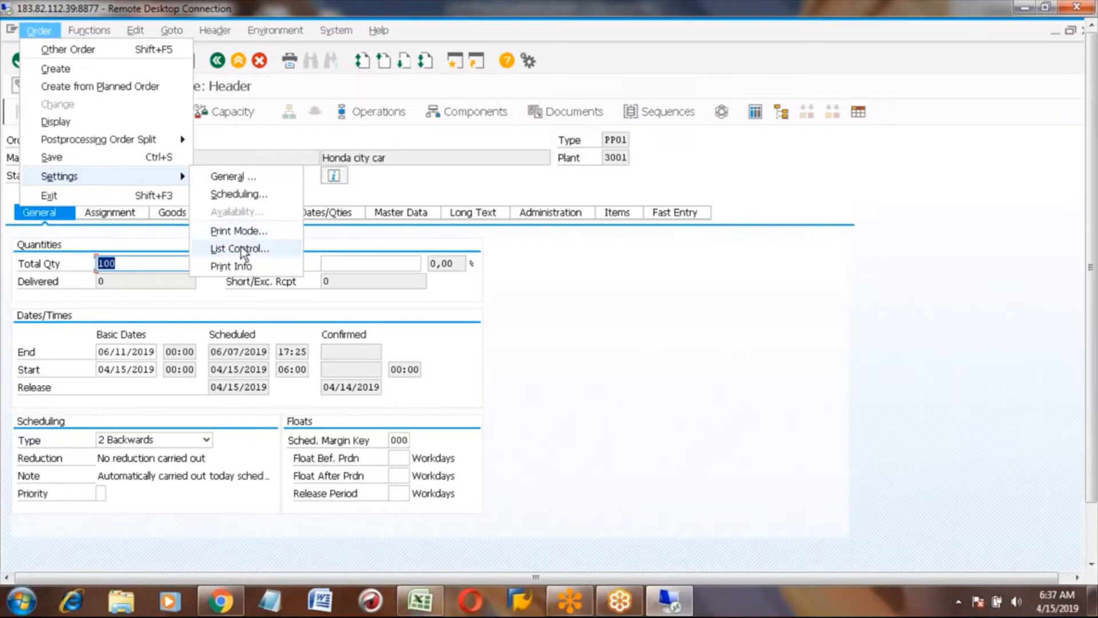
click(237, 249)
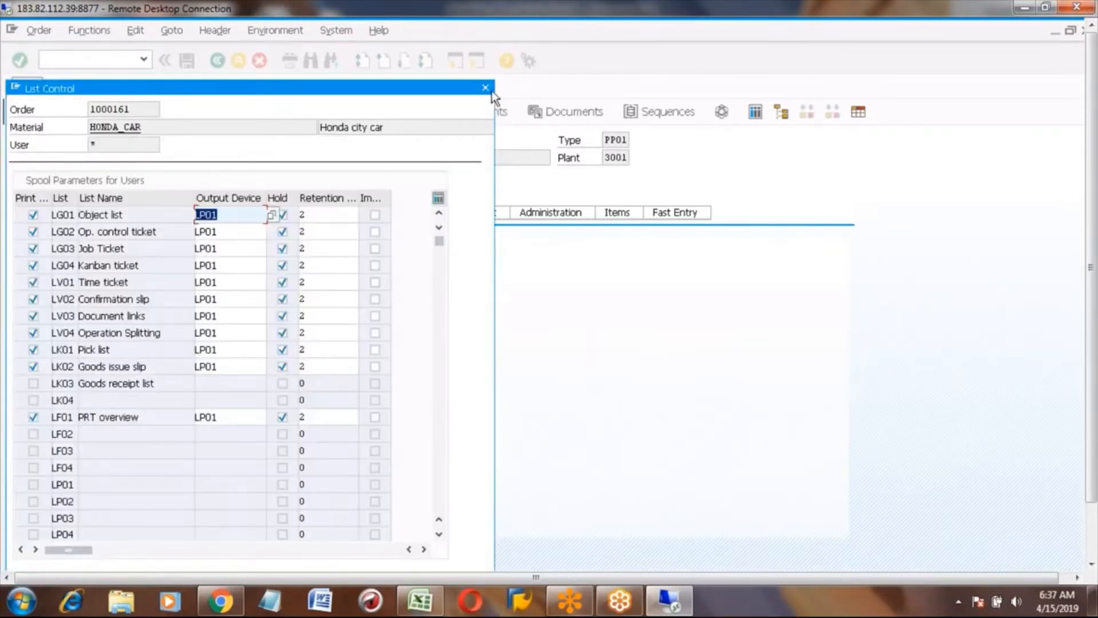
click(485, 87)
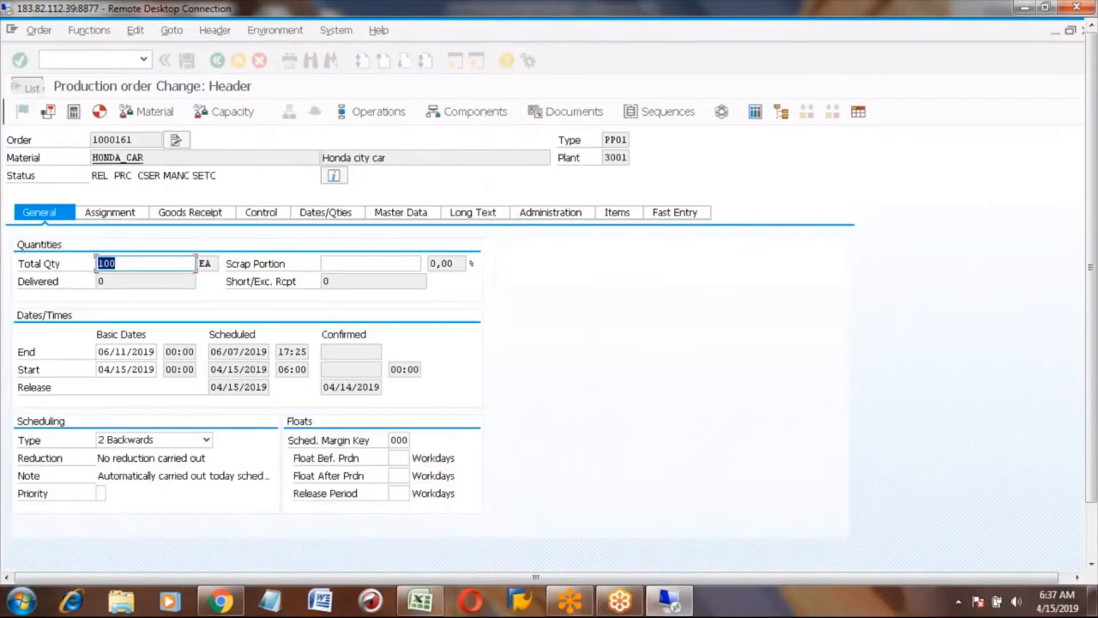
click(38, 29)
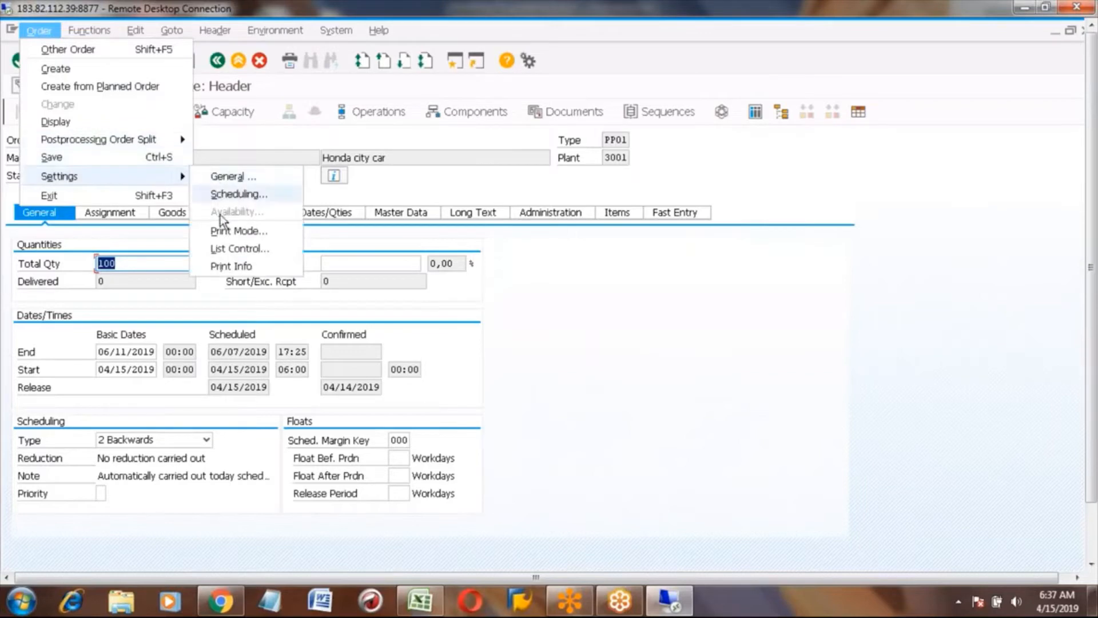
click(239, 230)
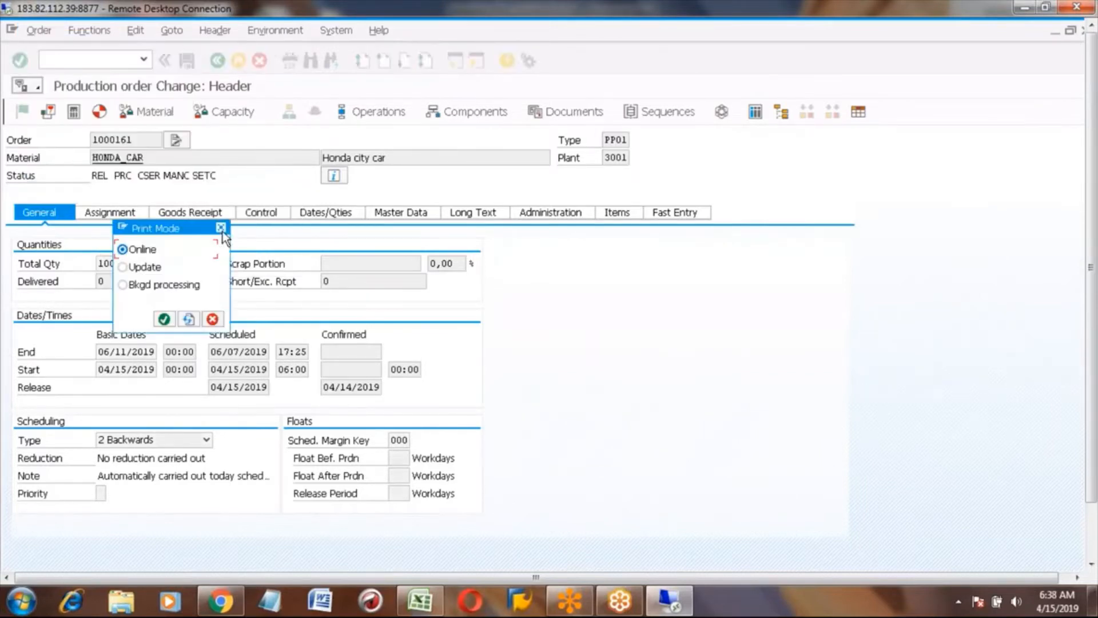
mouse_move(175, 280)
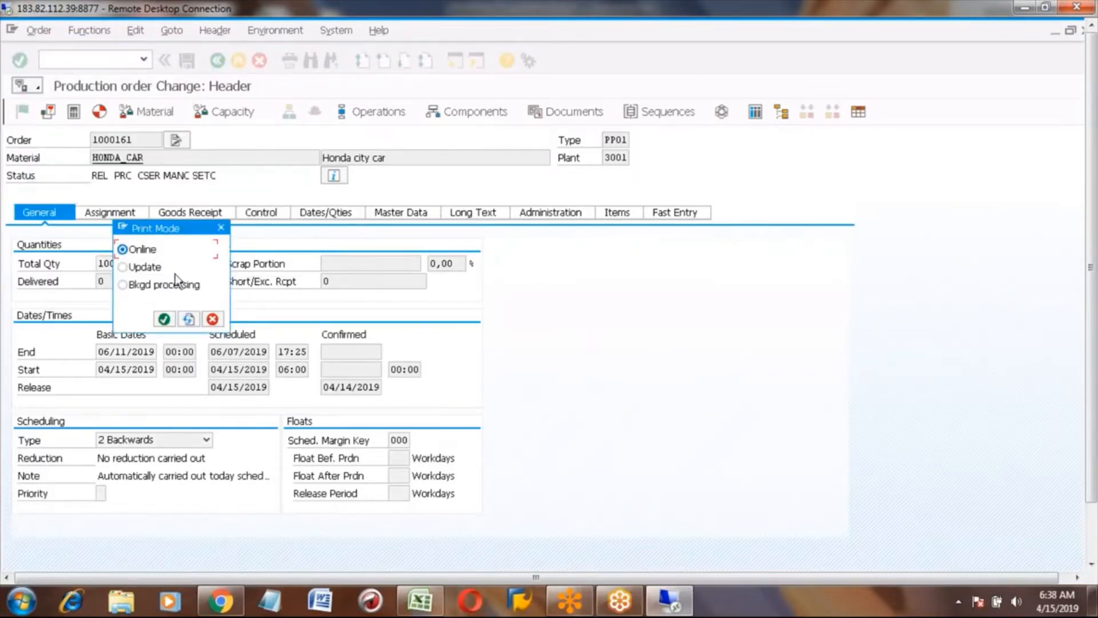
click(164, 319)
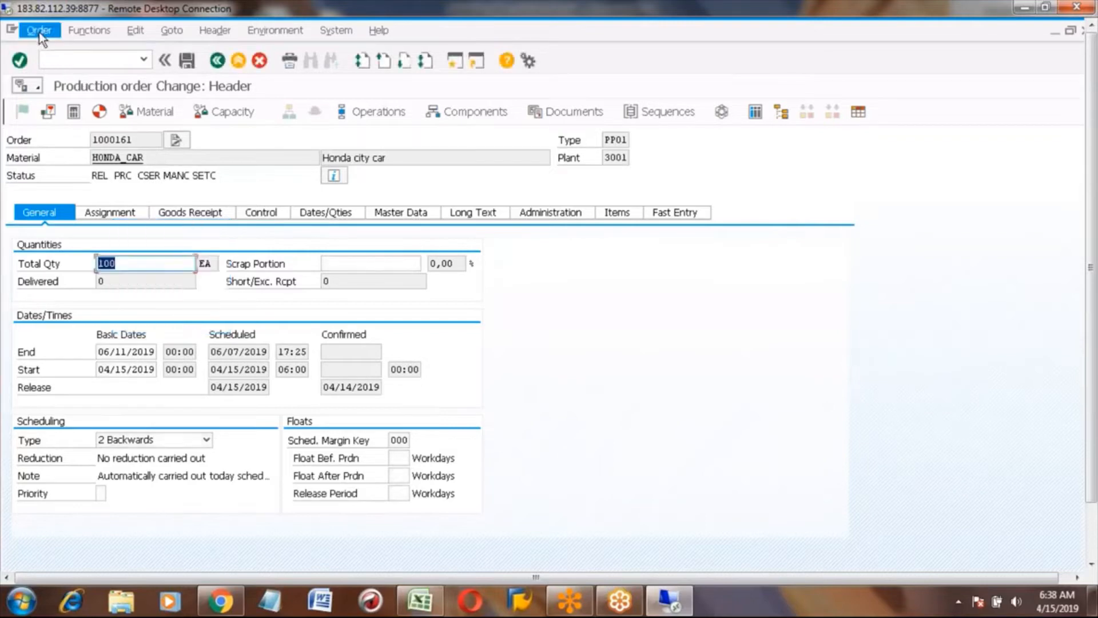
click(38, 30)
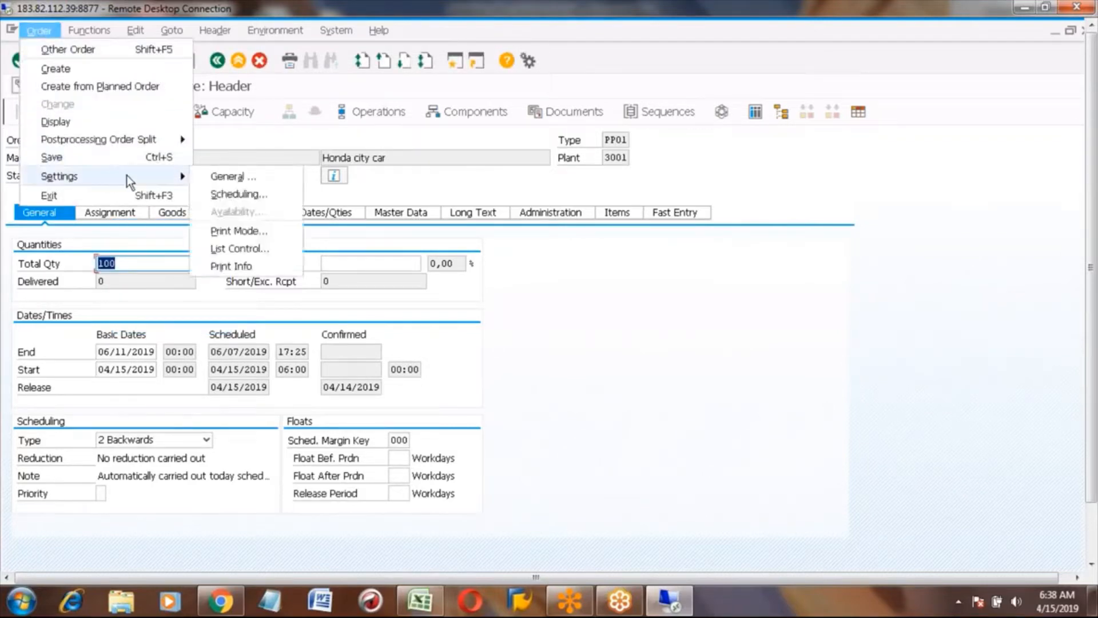
mouse_move(238, 231)
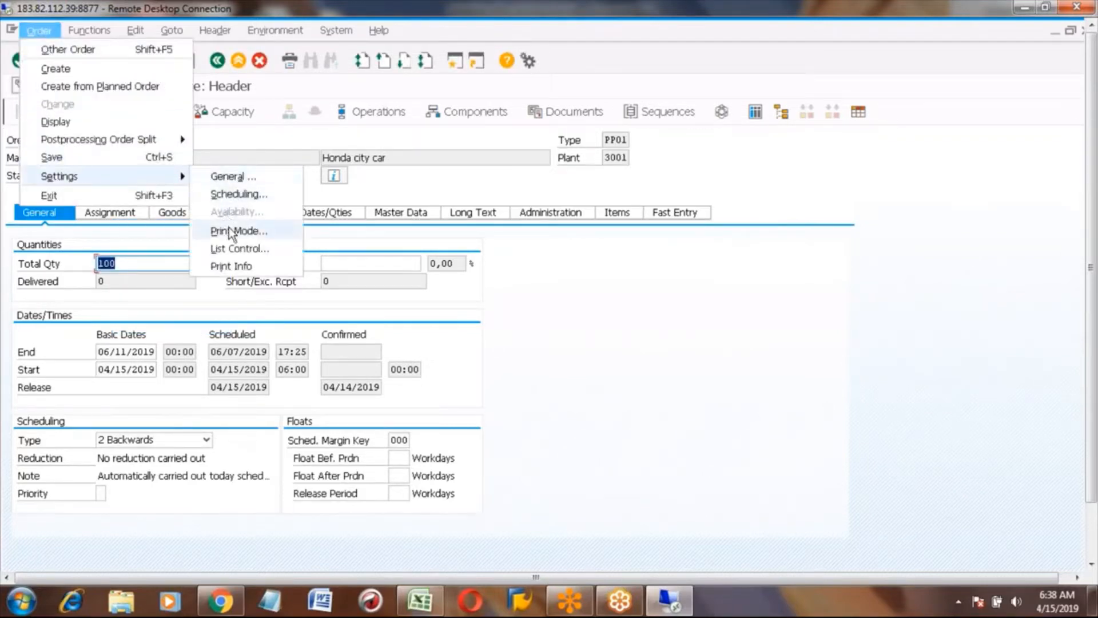
click(238, 231)
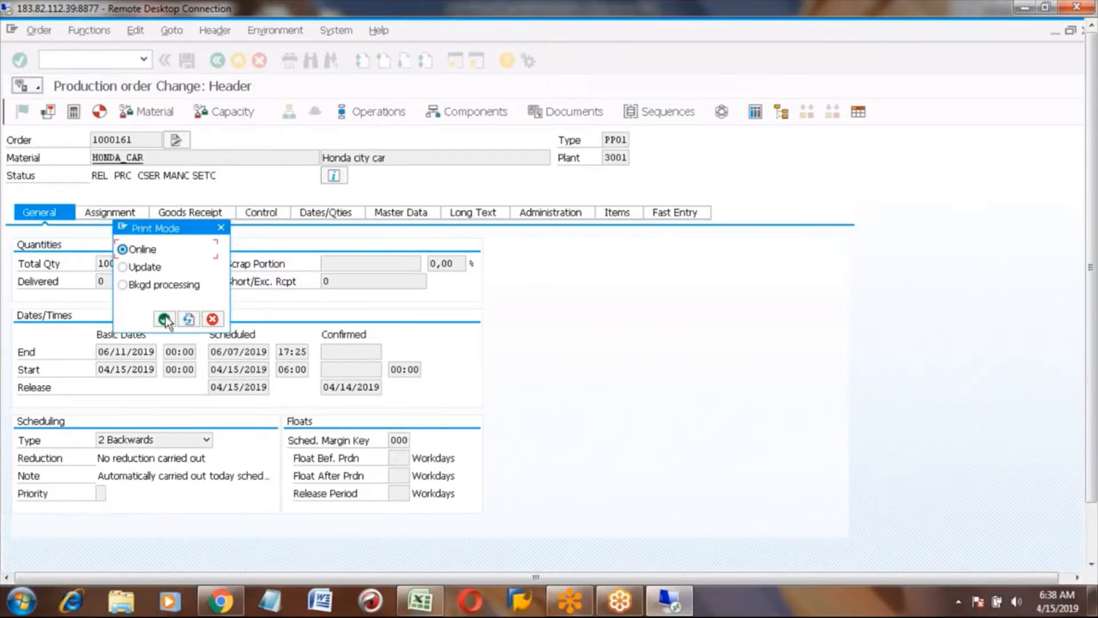
mouse_move(165, 319)
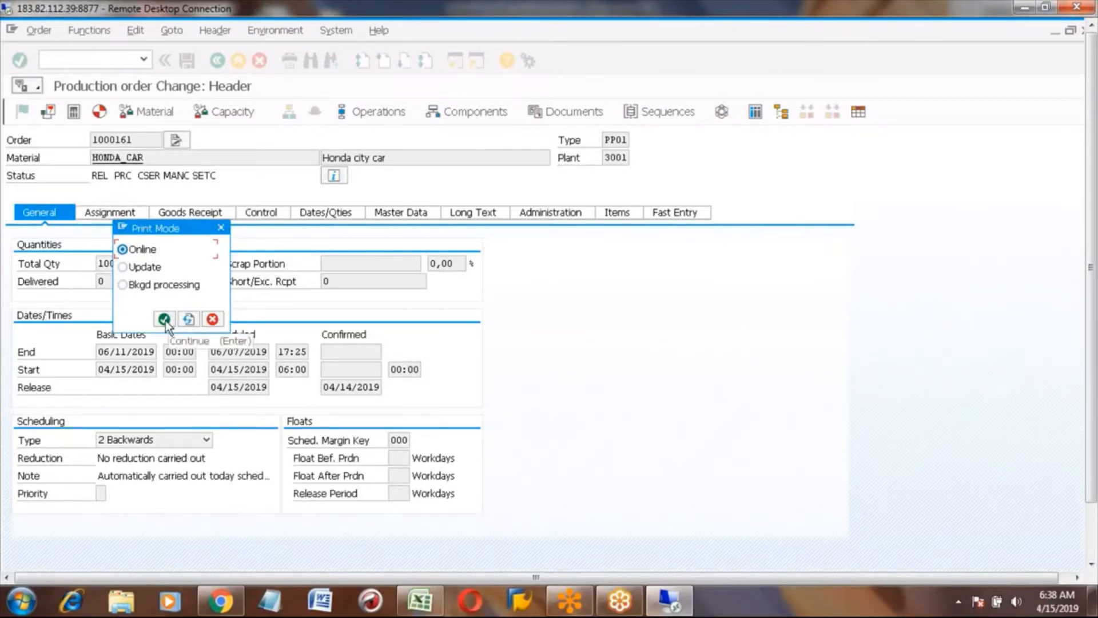
click(164, 319)
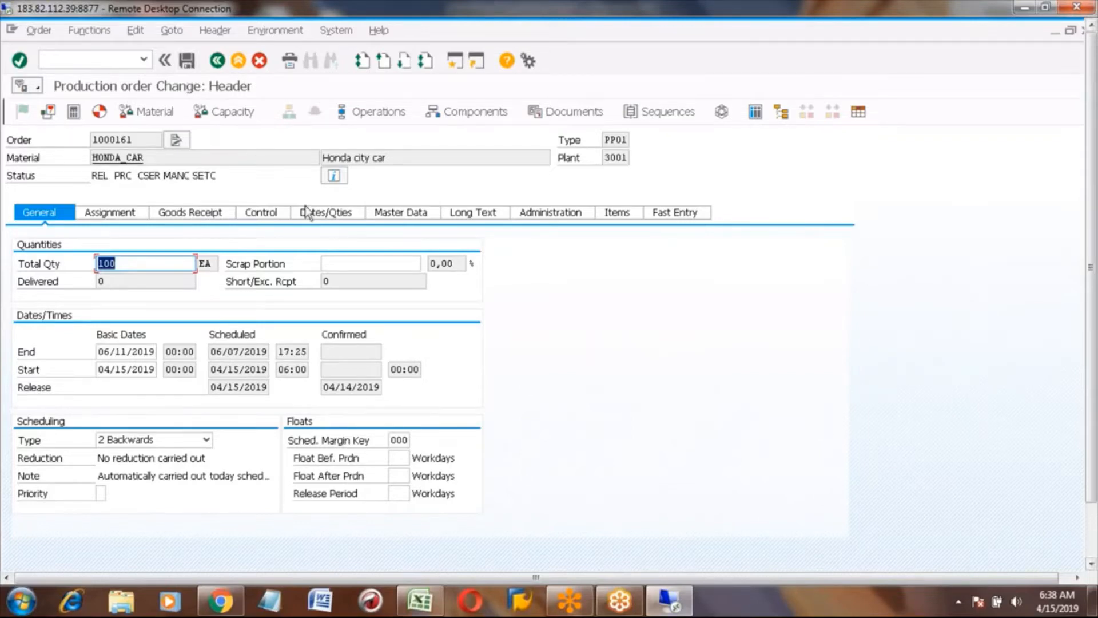
- Open Print Mode settings for order 1000161 with Online printing selected
click(38, 29)
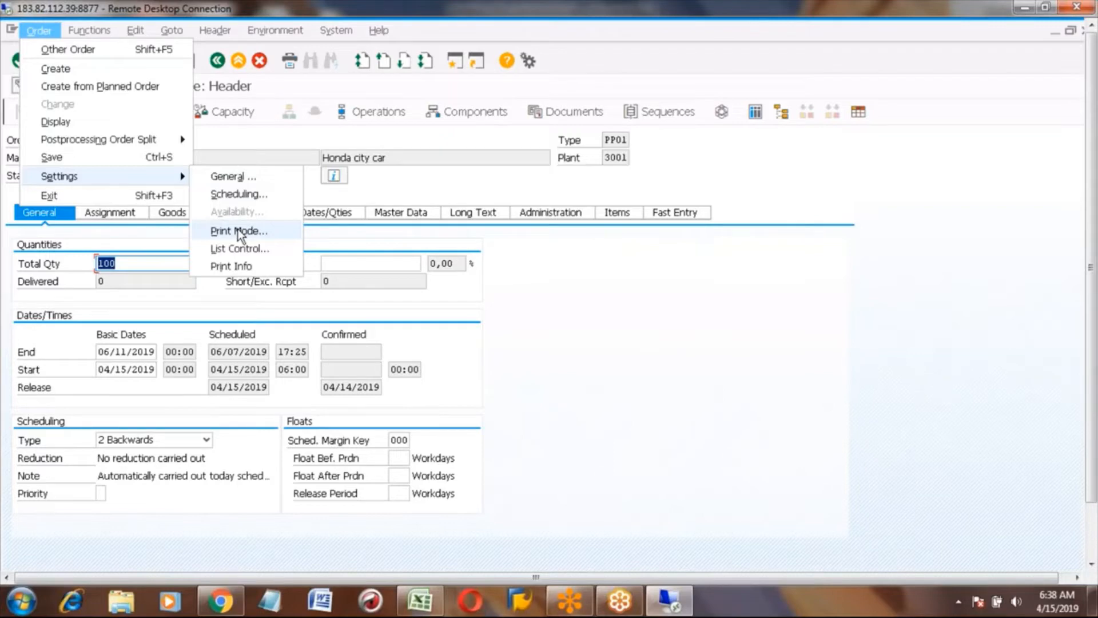
mouse_move(240, 147)
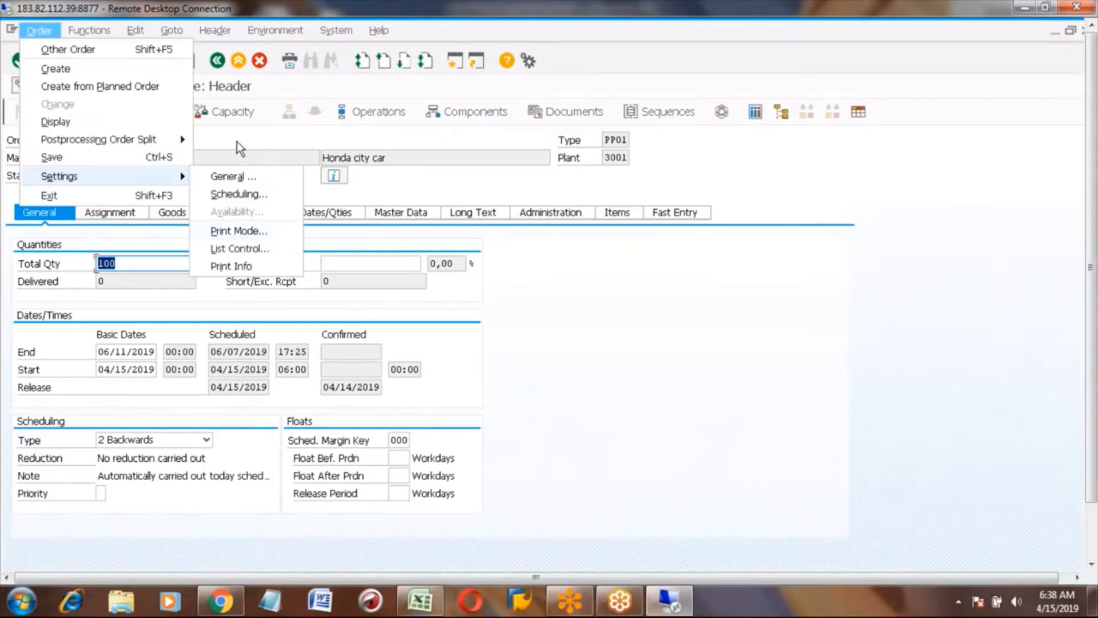
click(218, 60)
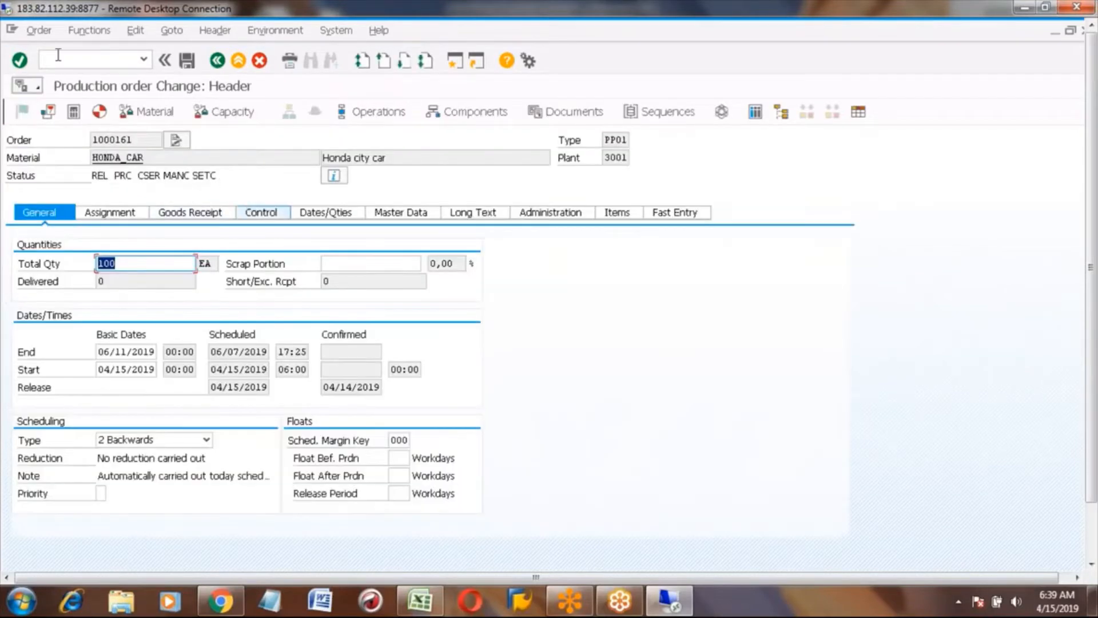
click(38, 29)
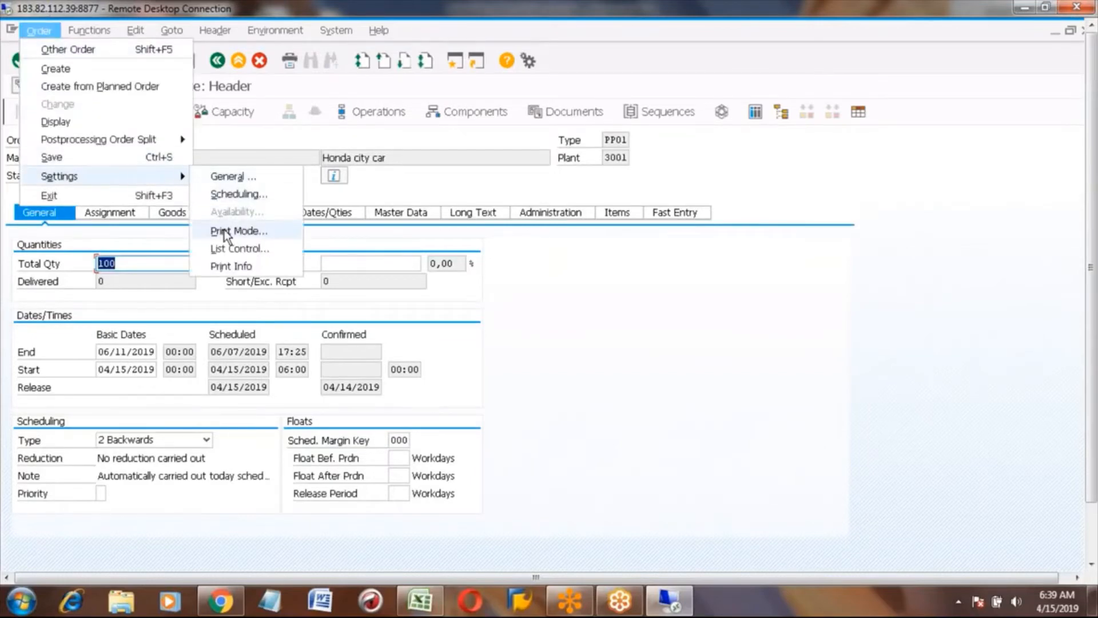
mouse_move(276, 237)
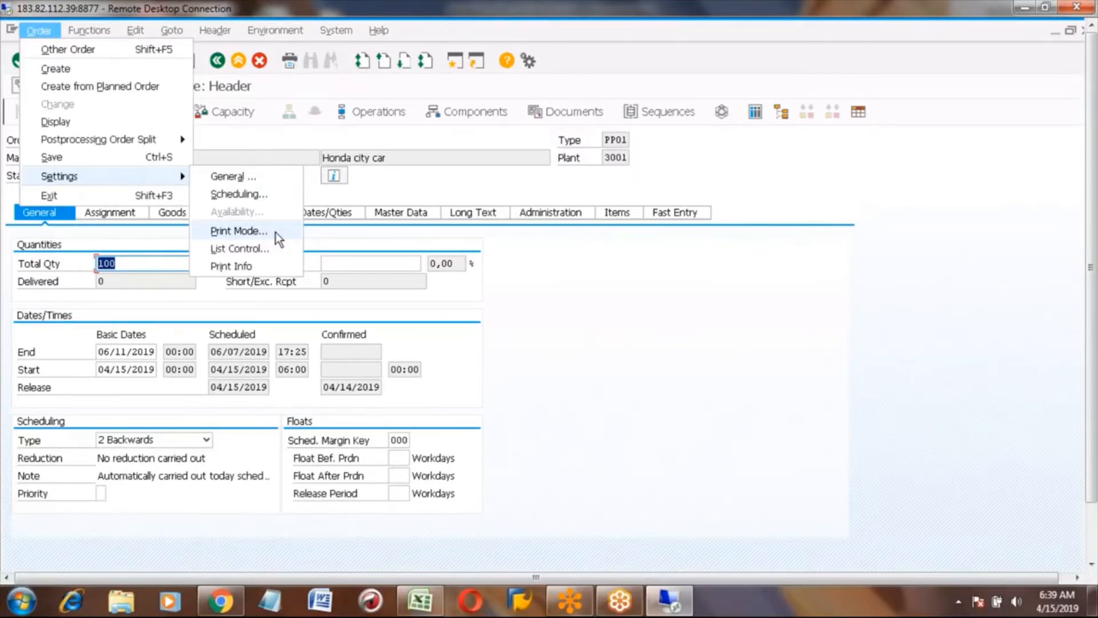
click(238, 231)
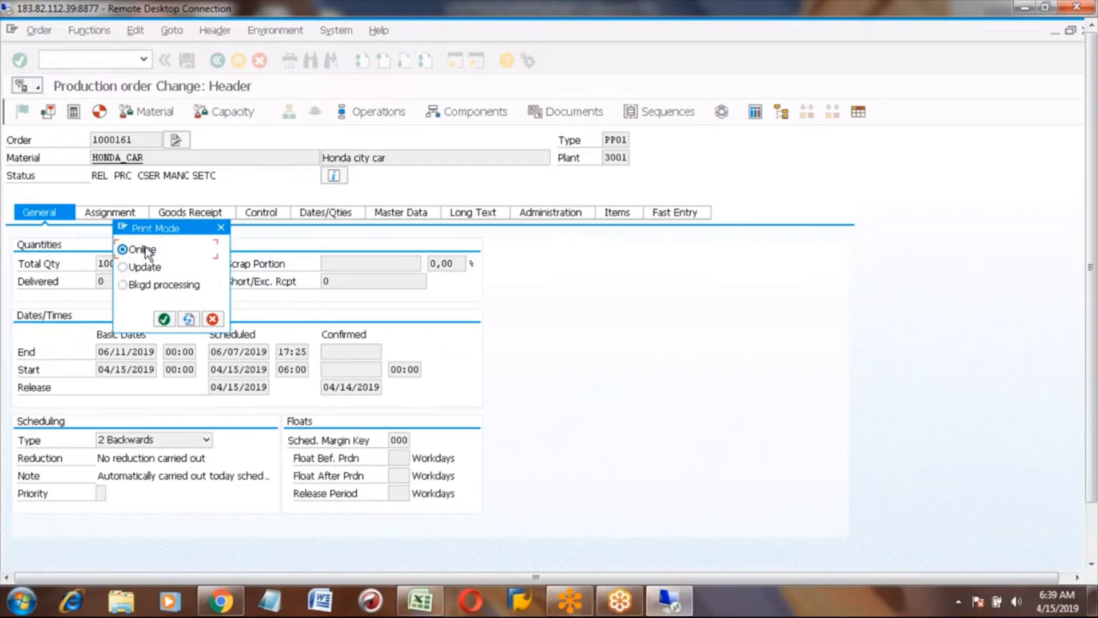
mouse_move(201, 261)
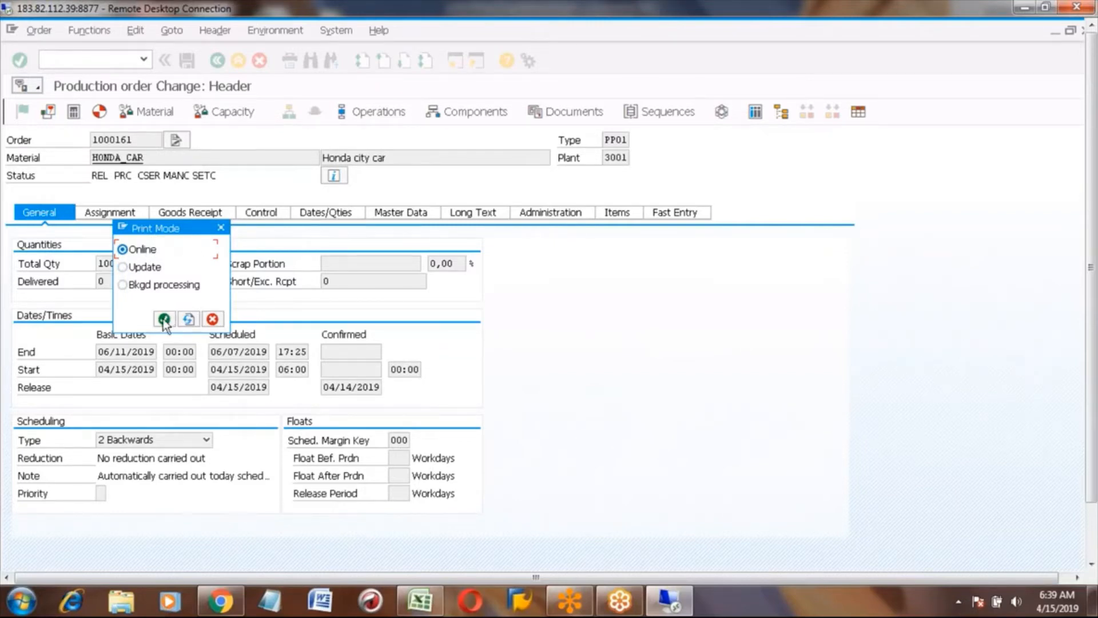
- Confirm Online print mode and exit CO02 back to SAP Easy Access
click(165, 319)
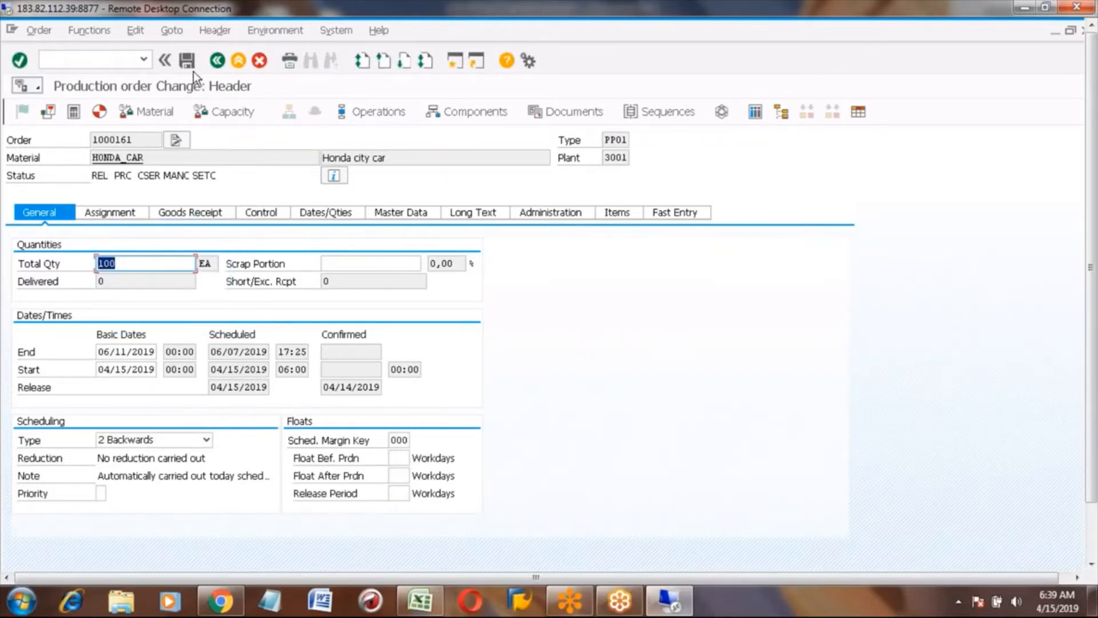
mouse_move(186, 60)
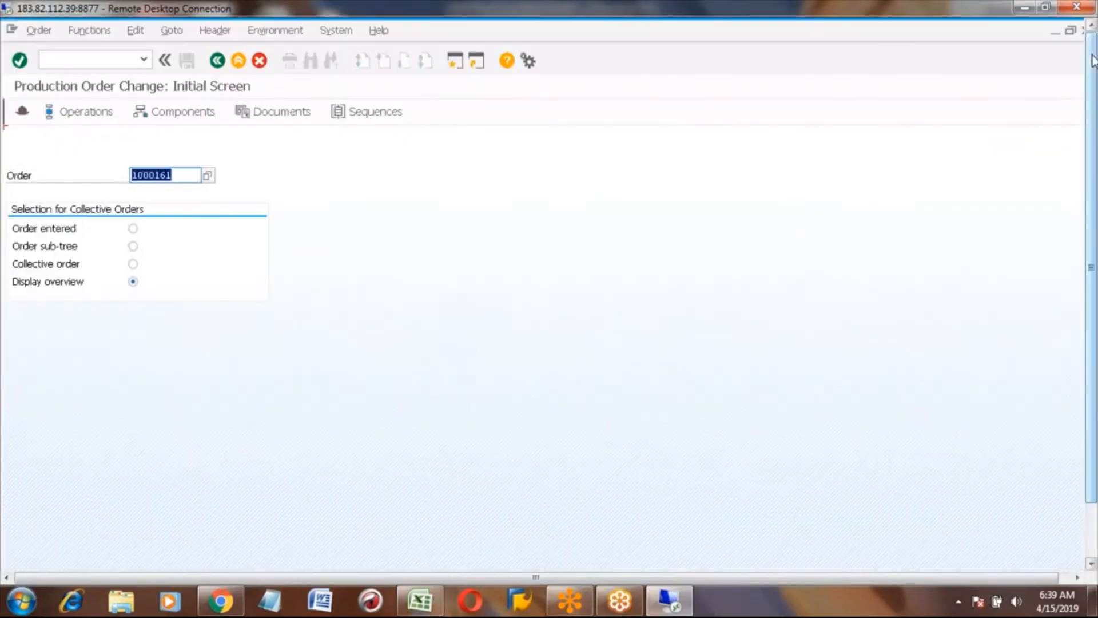
mouse_move(238, 60)
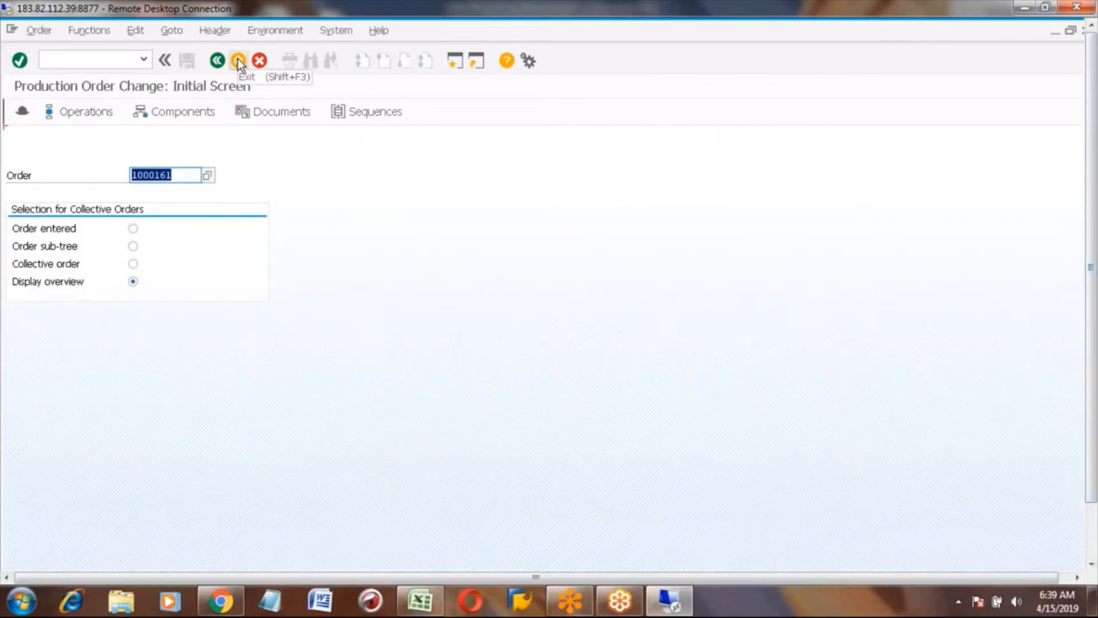
click(238, 60)
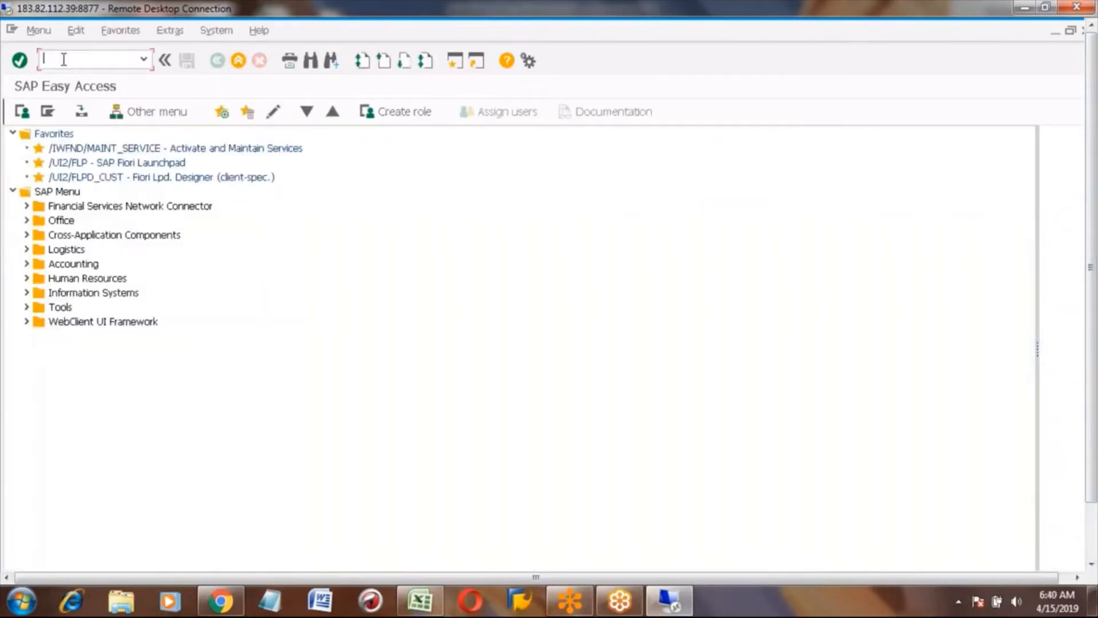
- List today's spool requests for all users in SP01, then launch OPKP
text(spl)
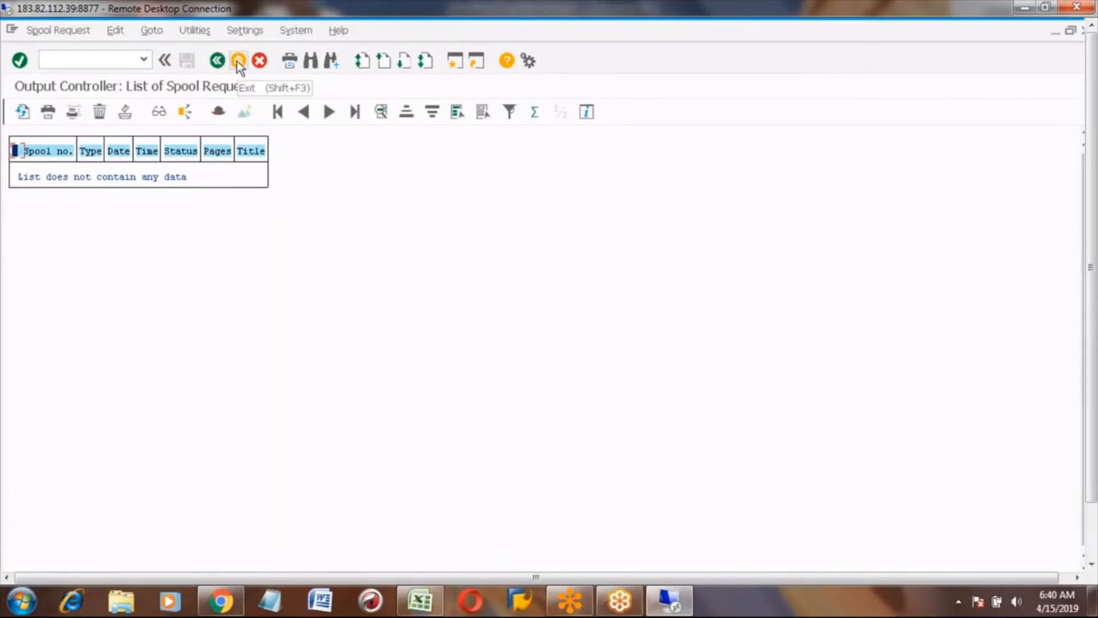
click(238, 60)
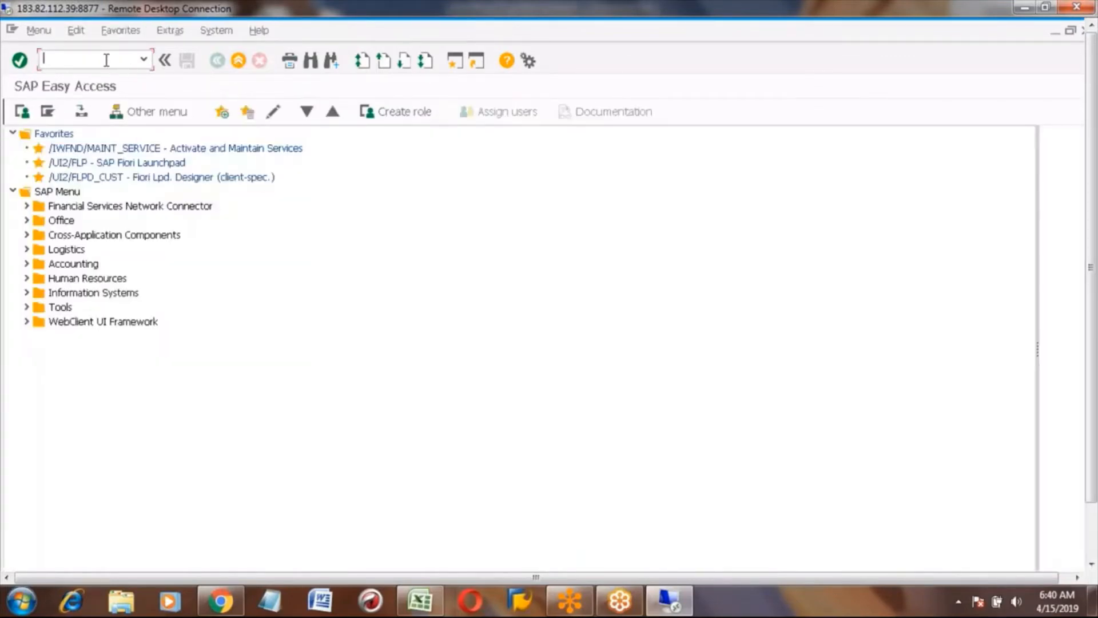
text(sp01)
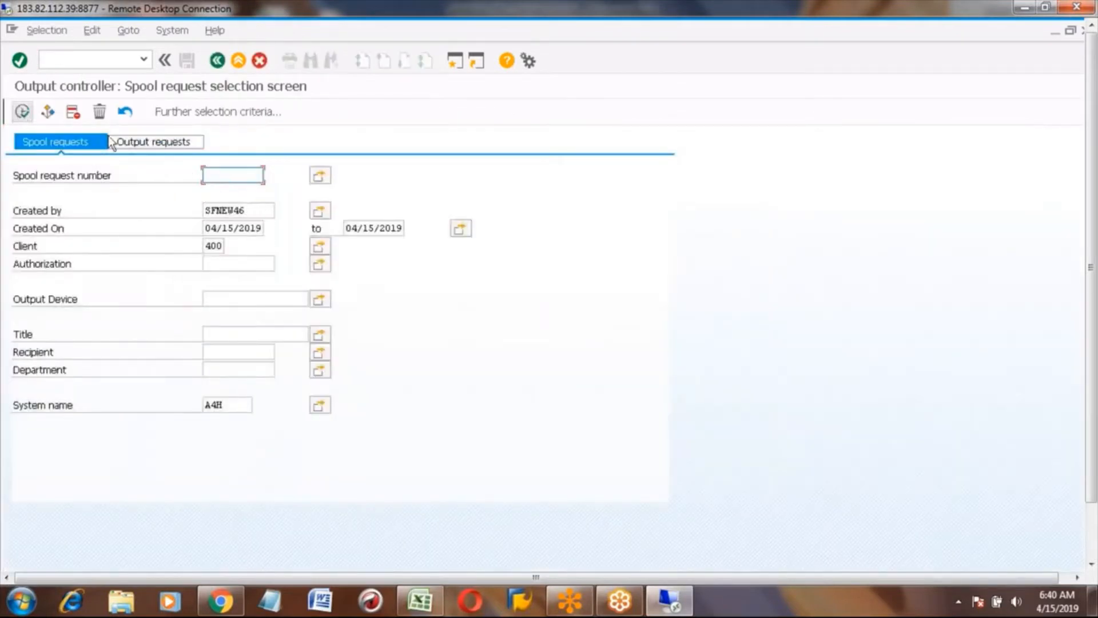
click(238, 209)
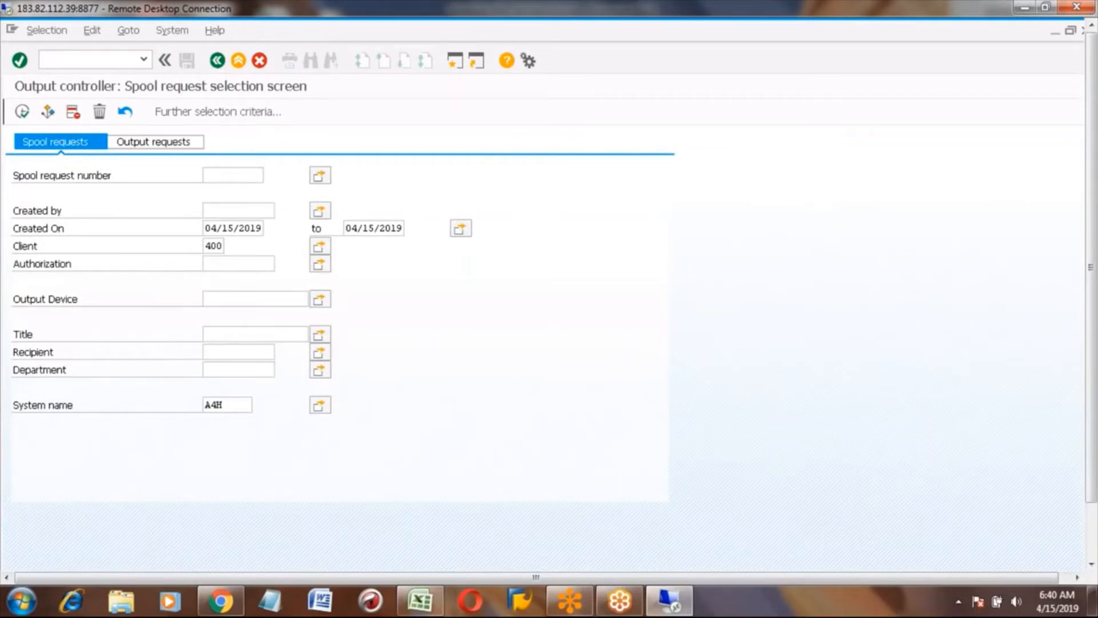
click(19, 60)
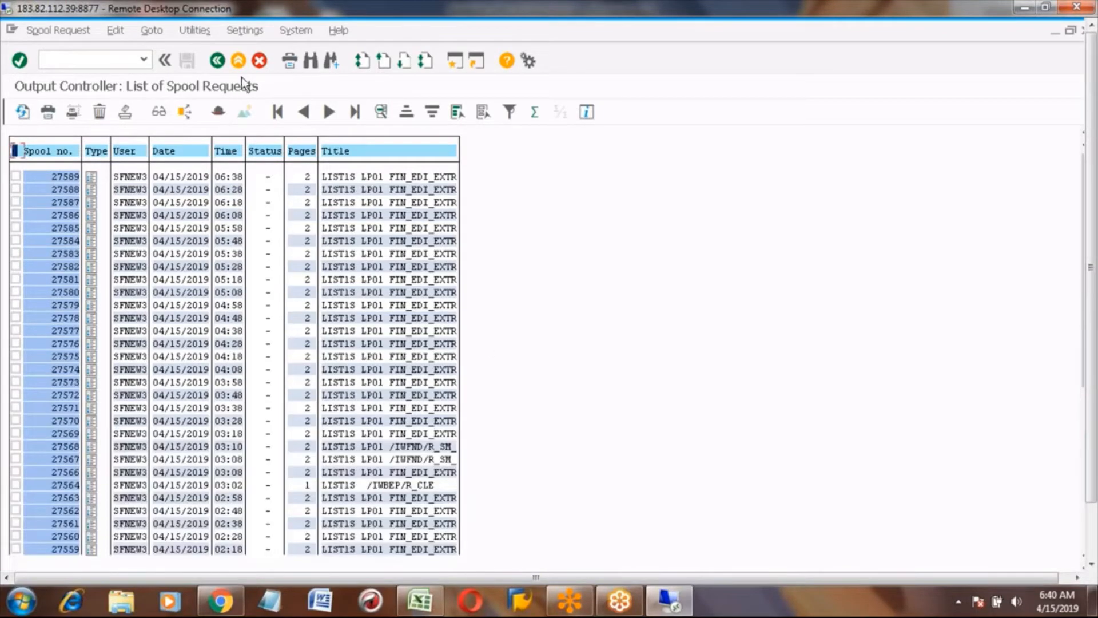
click(237, 60)
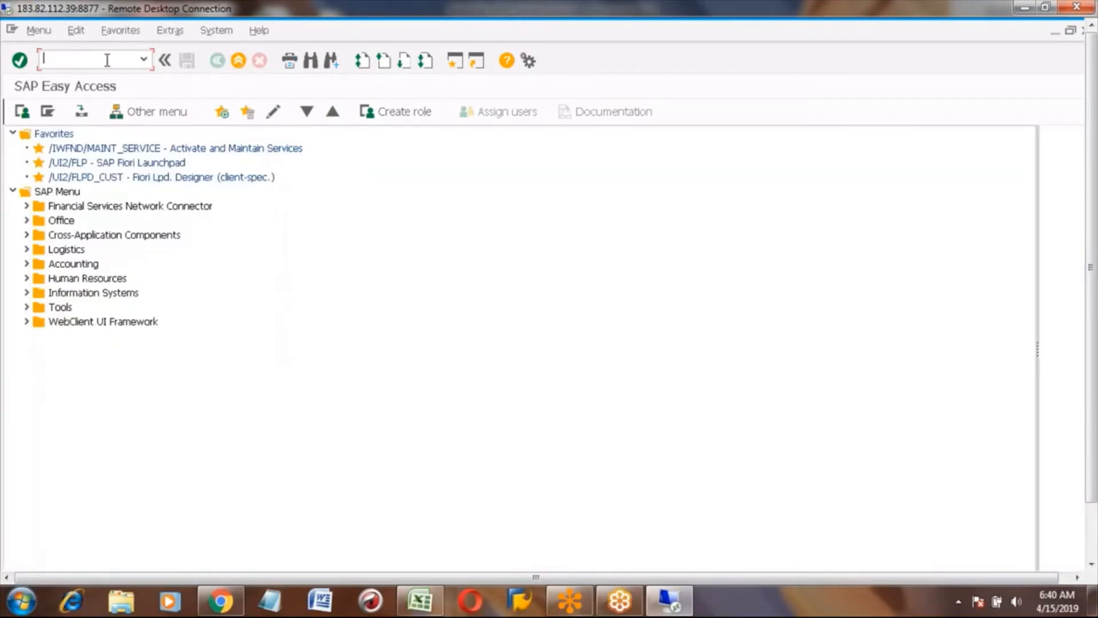
text(opkp)
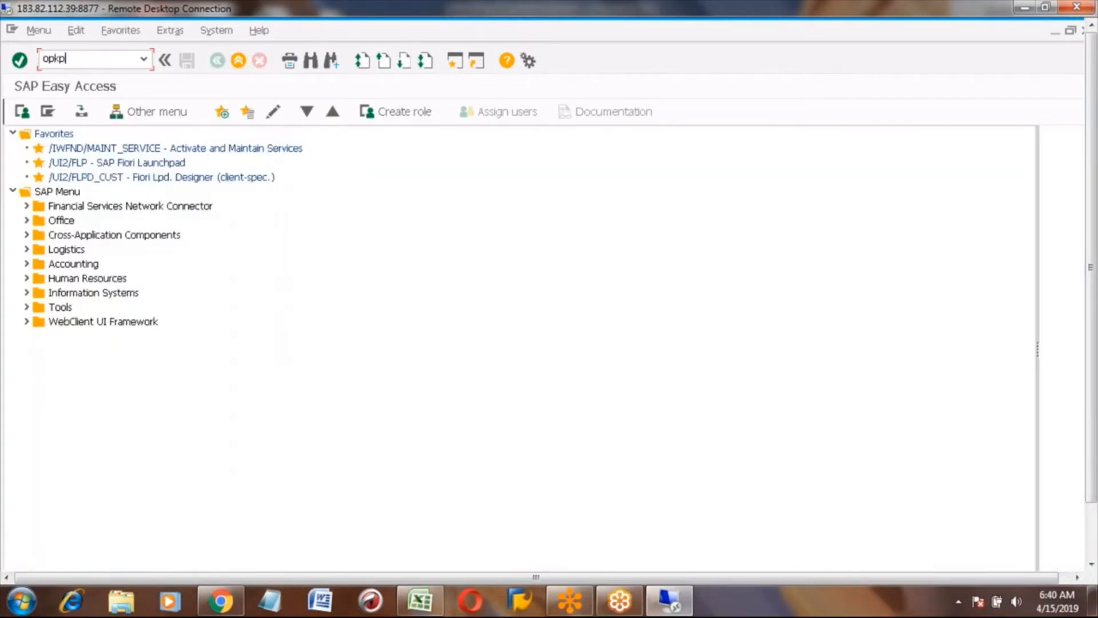
key(Enter)
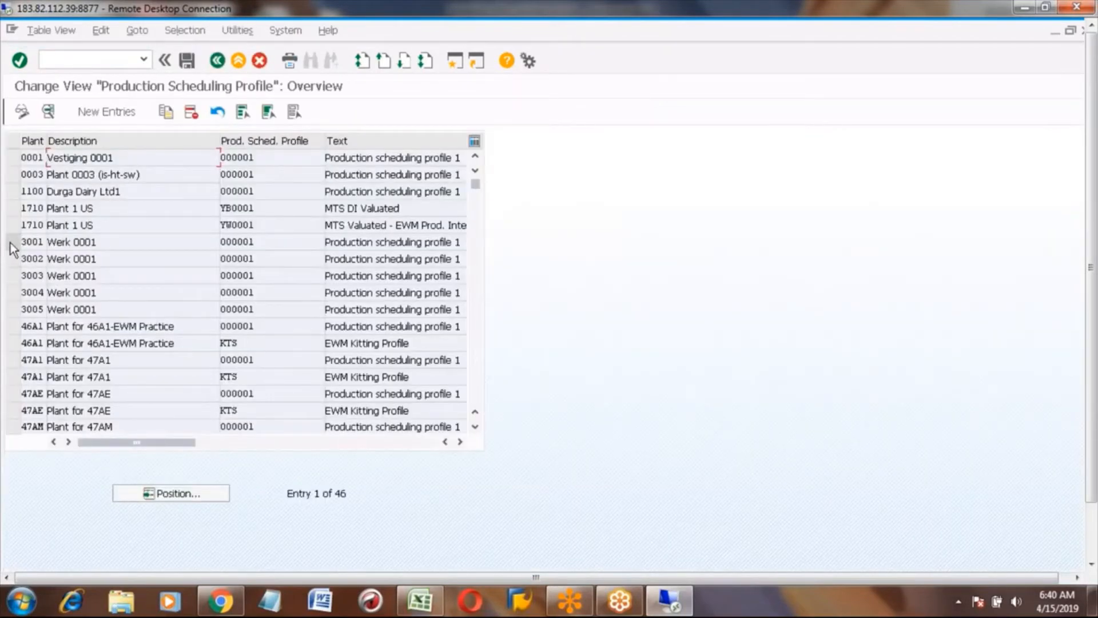
- Enable Execute Printing on release for plant 3001's profile 000001 and save
click(11, 241)
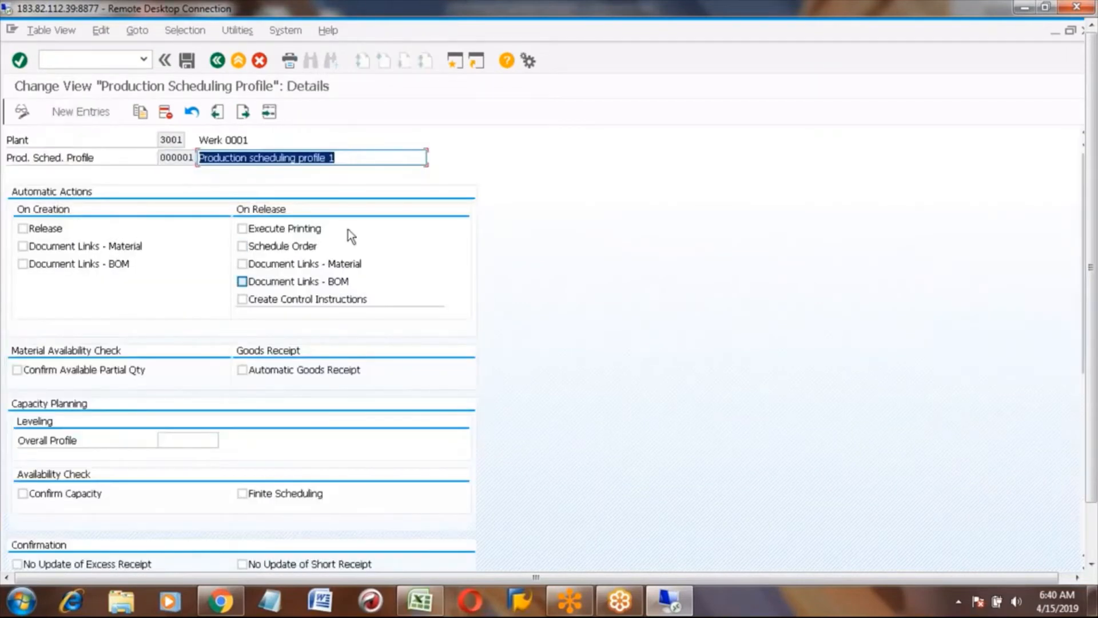
click(241, 281)
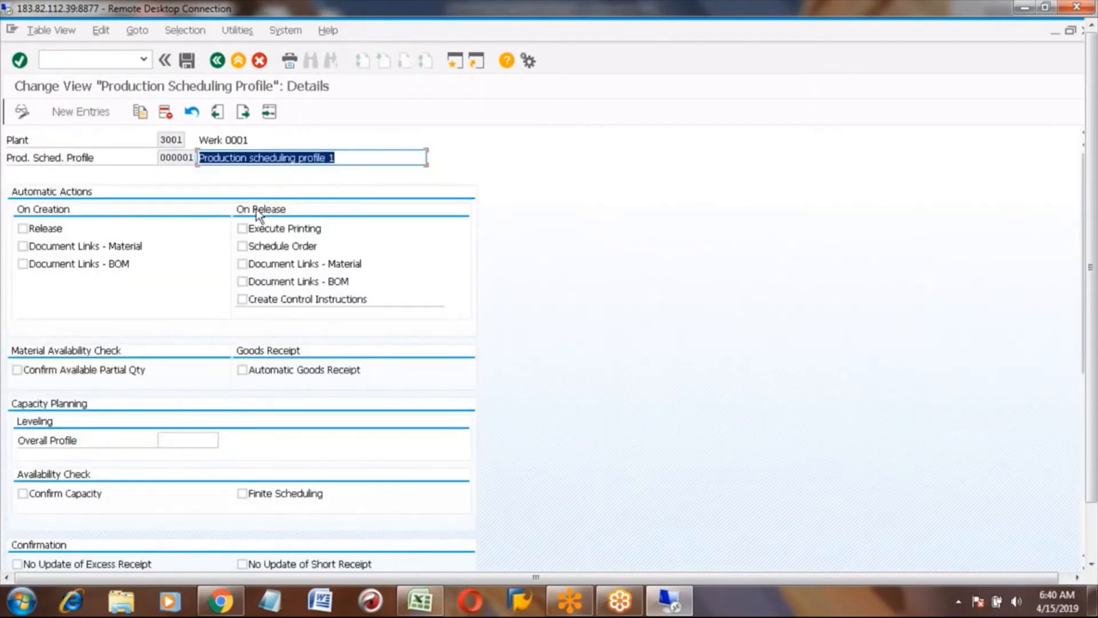
click(241, 229)
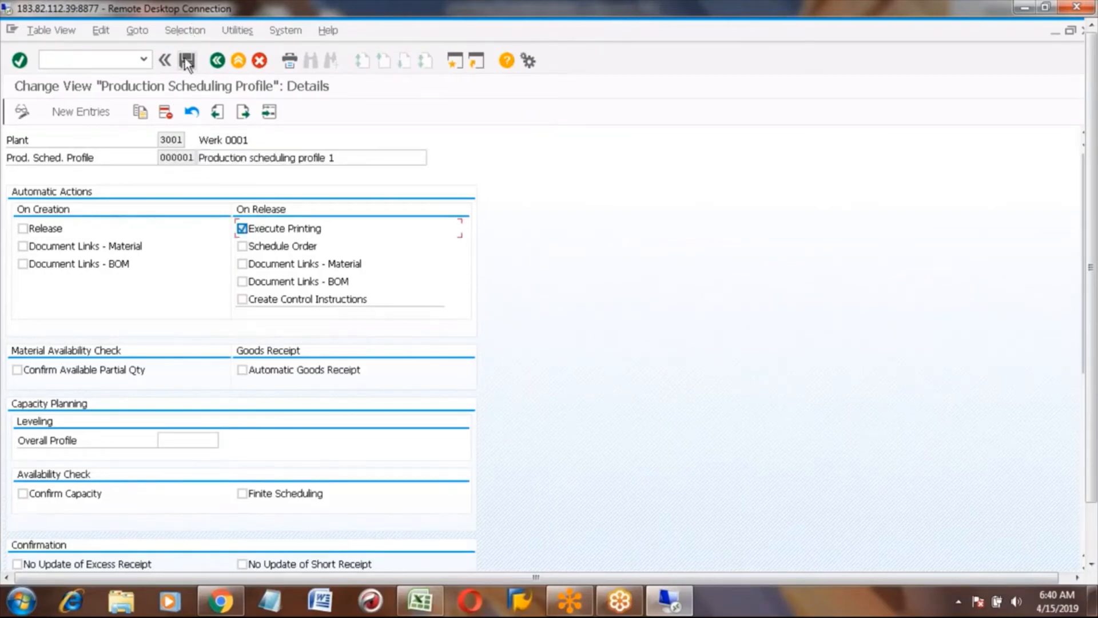
mouse_move(187, 60)
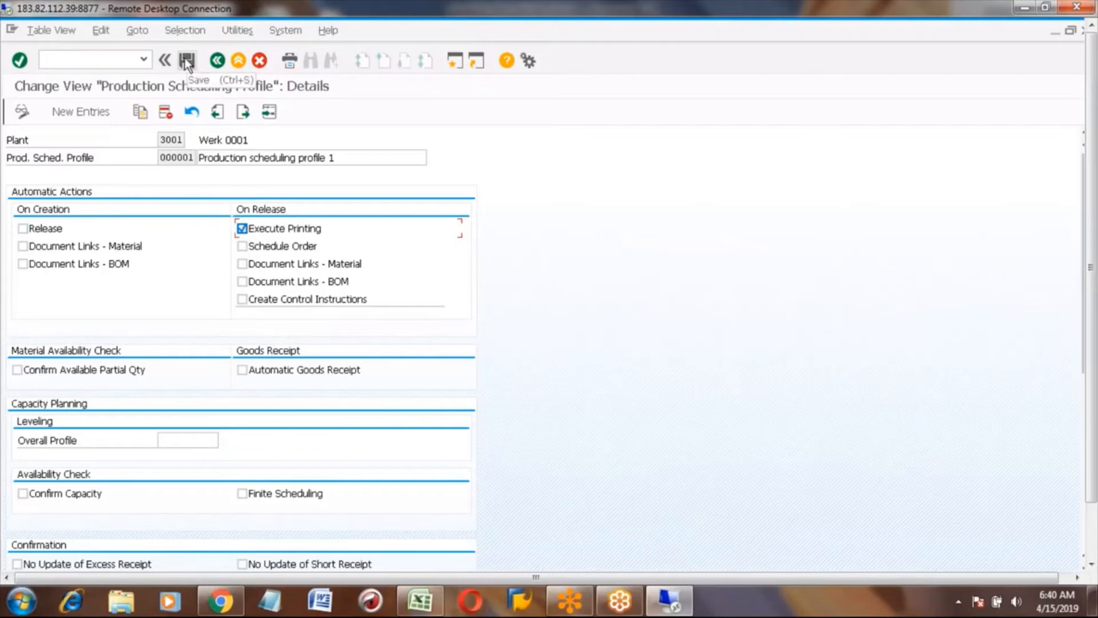
click(187, 60)
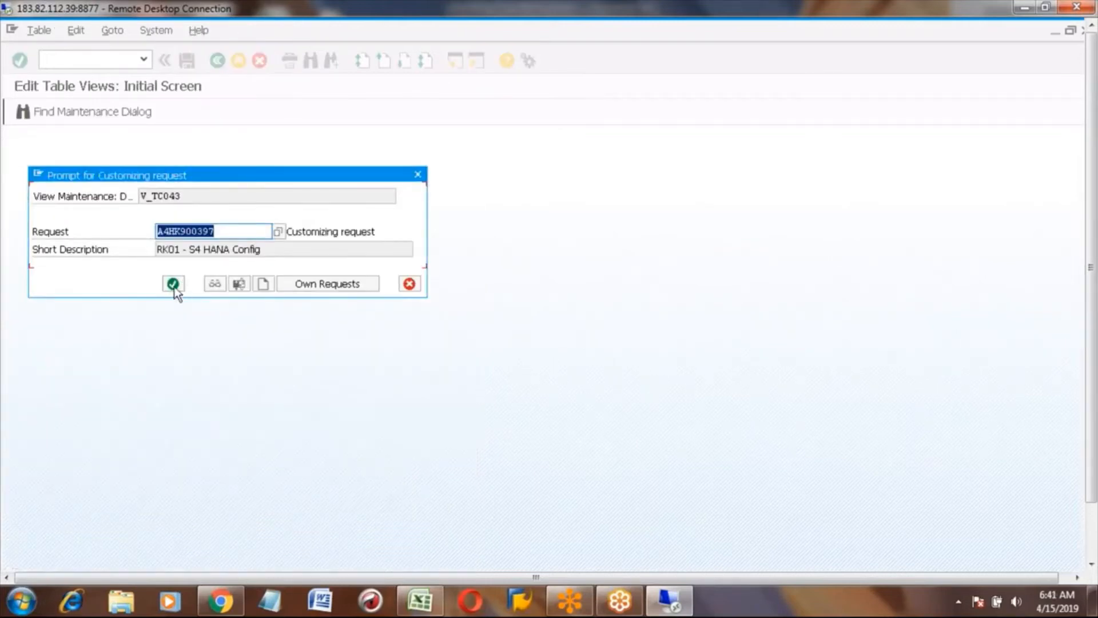
click(173, 284)
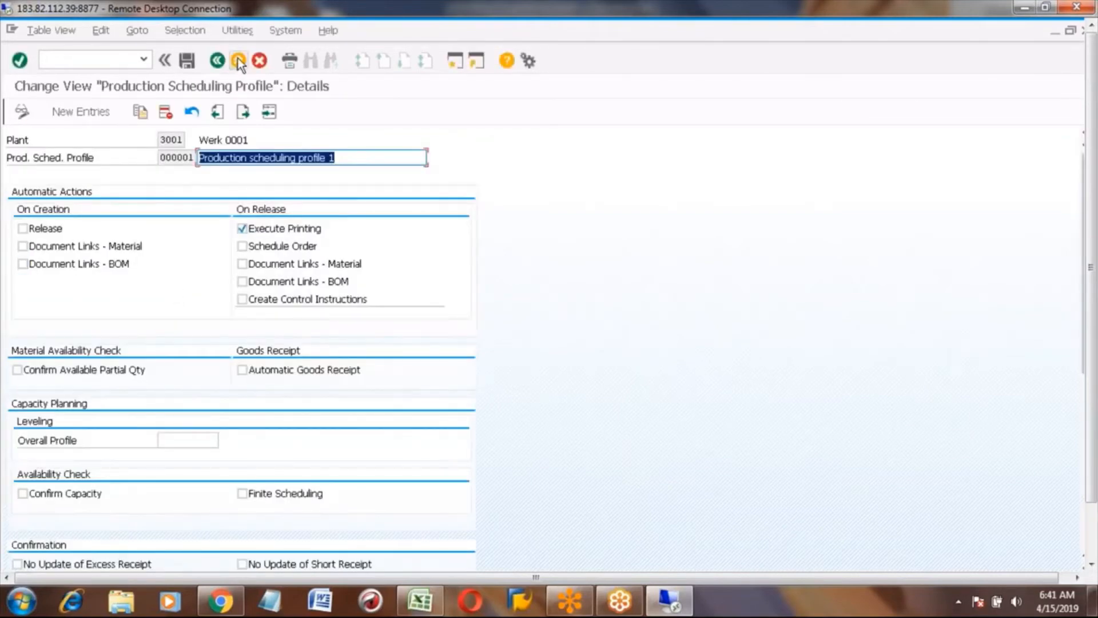
click(238, 60)
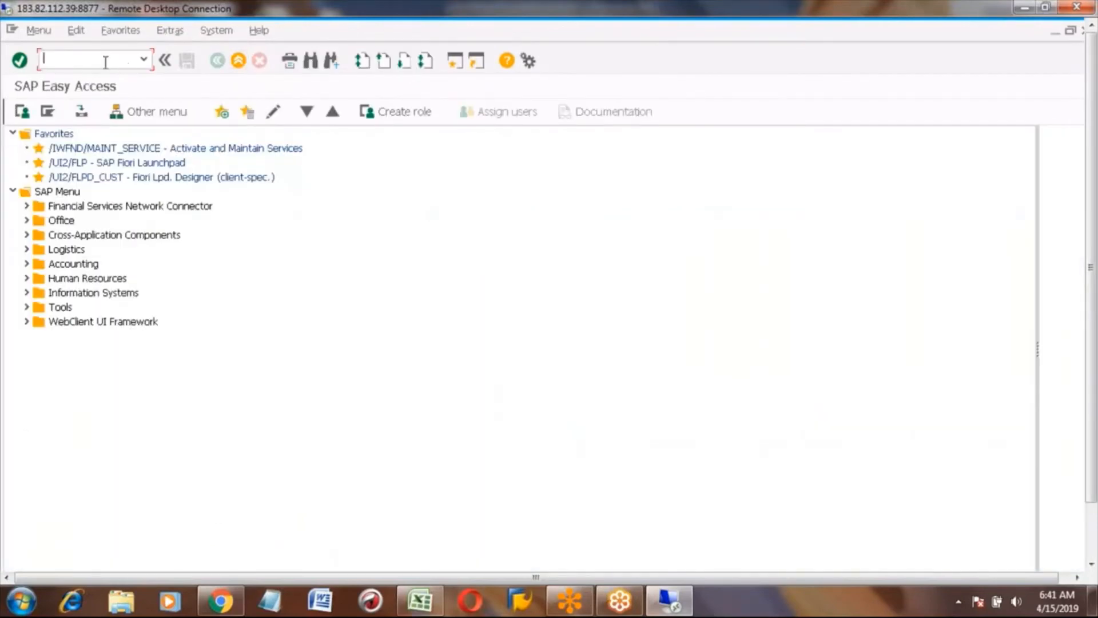
- Save released order 1000162 for 10 HONDA_CAR from MD04, then leave the list
text(md)
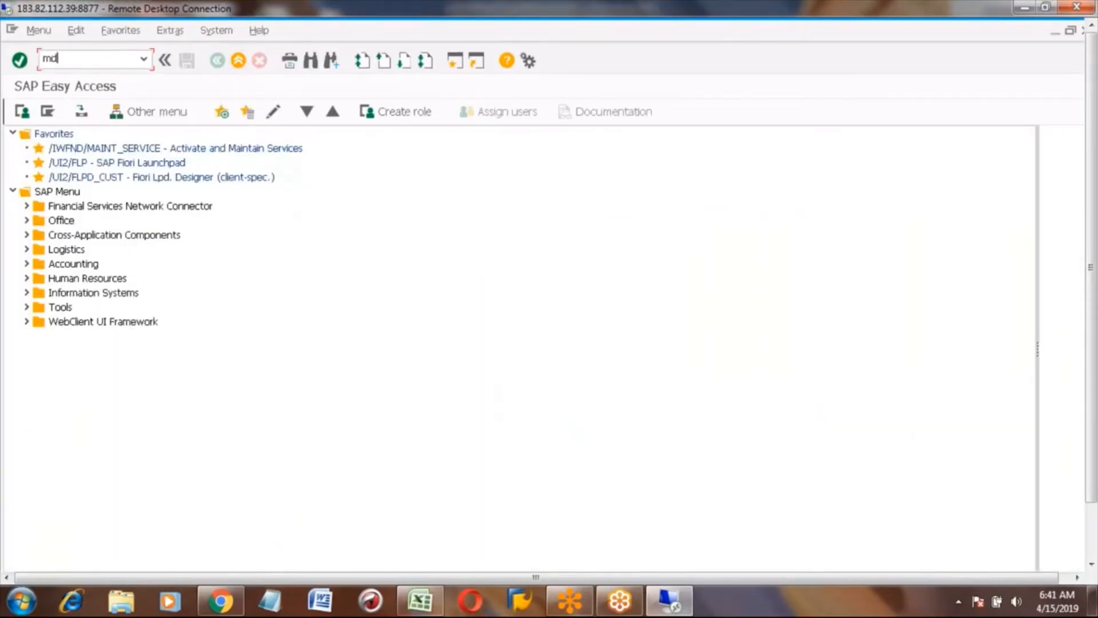
key(Enter)
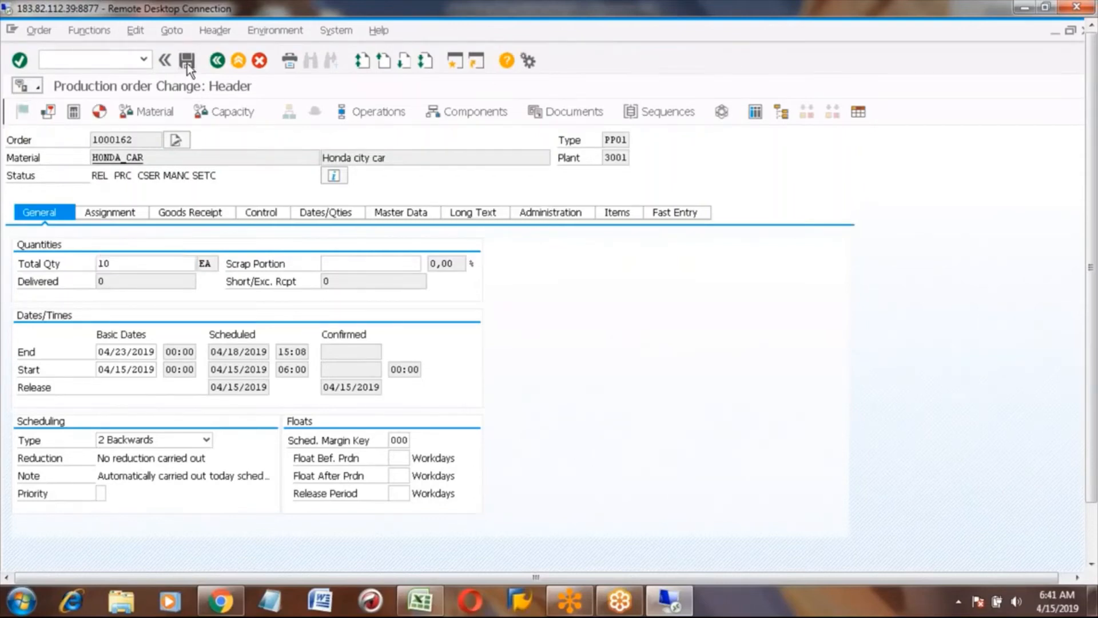
click(186, 60)
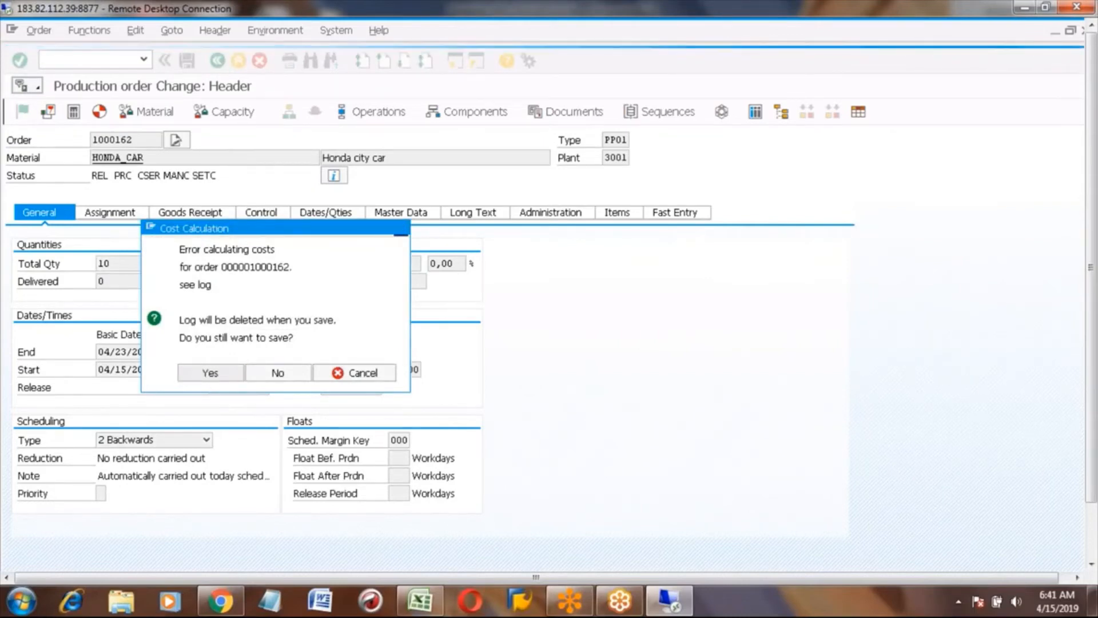
mouse_move(269, 288)
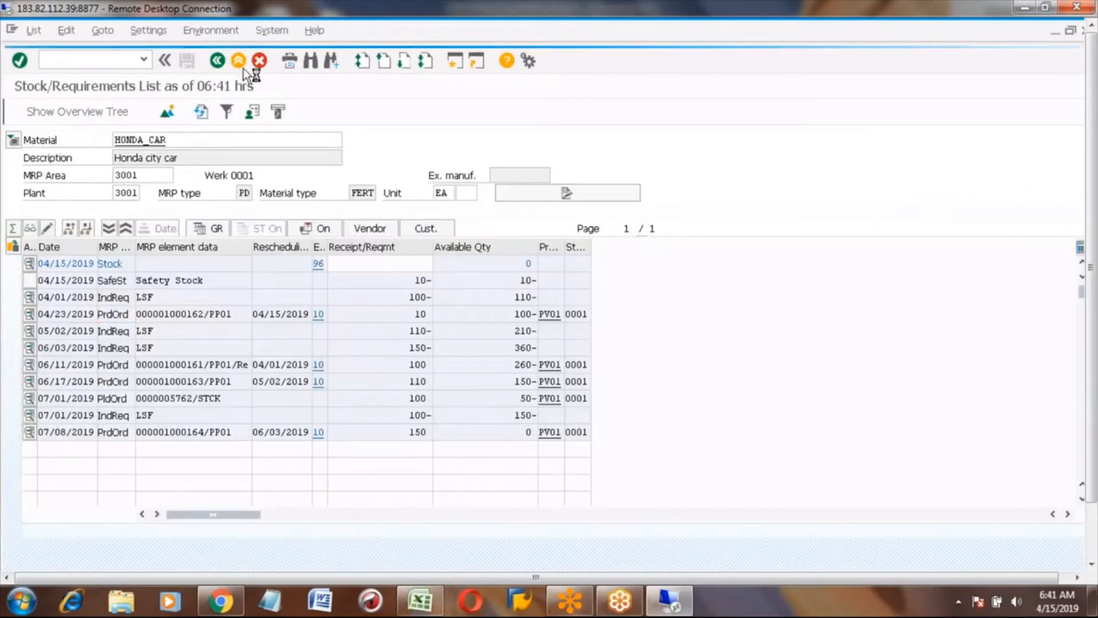
click(237, 60)
text(sp)
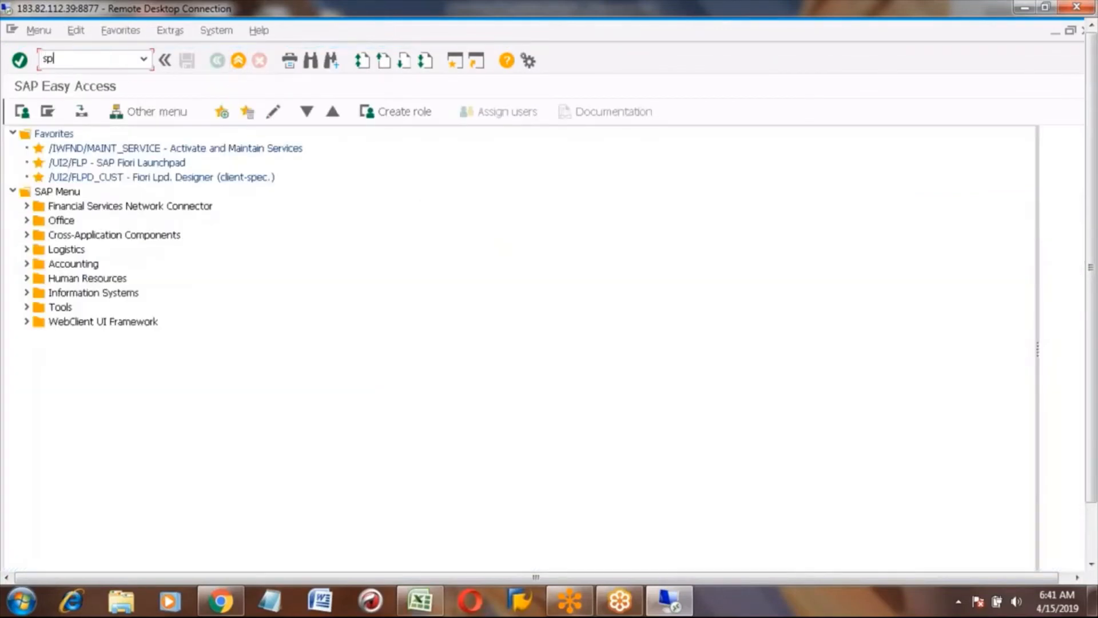
- View the 11-page print preview of order 1000162's spool request 27590, then go back
key(Enter)
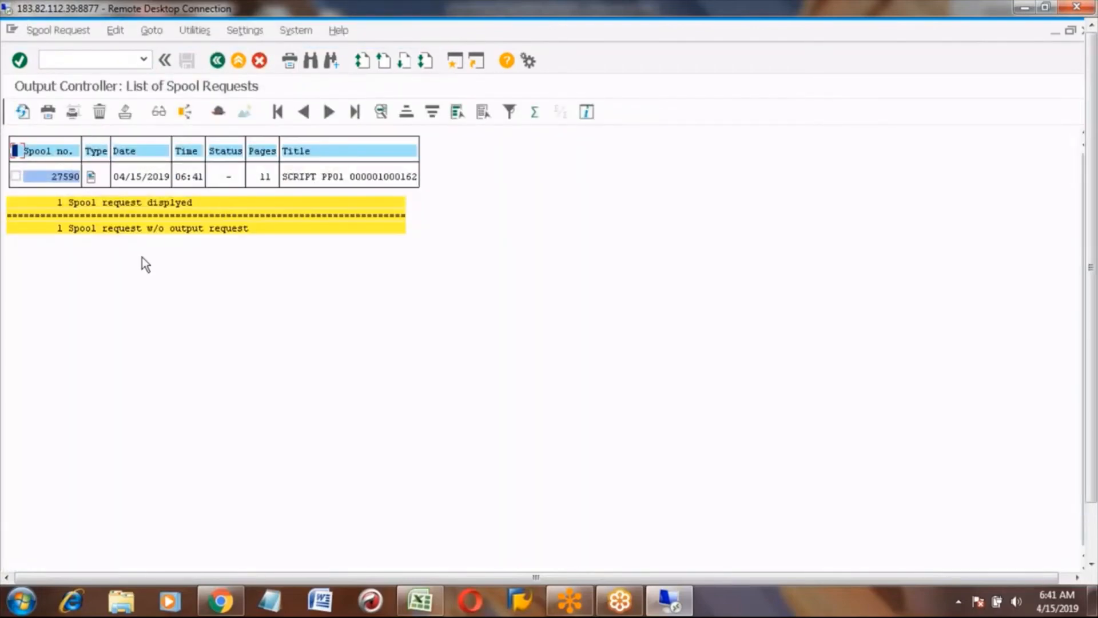
click(15, 177)
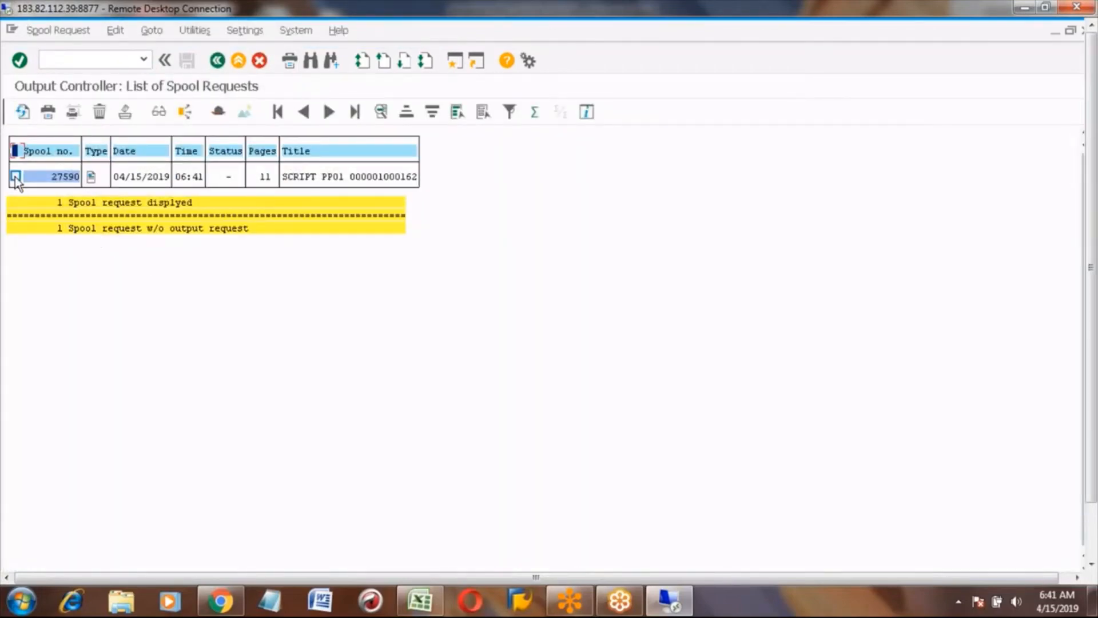
click(15, 176)
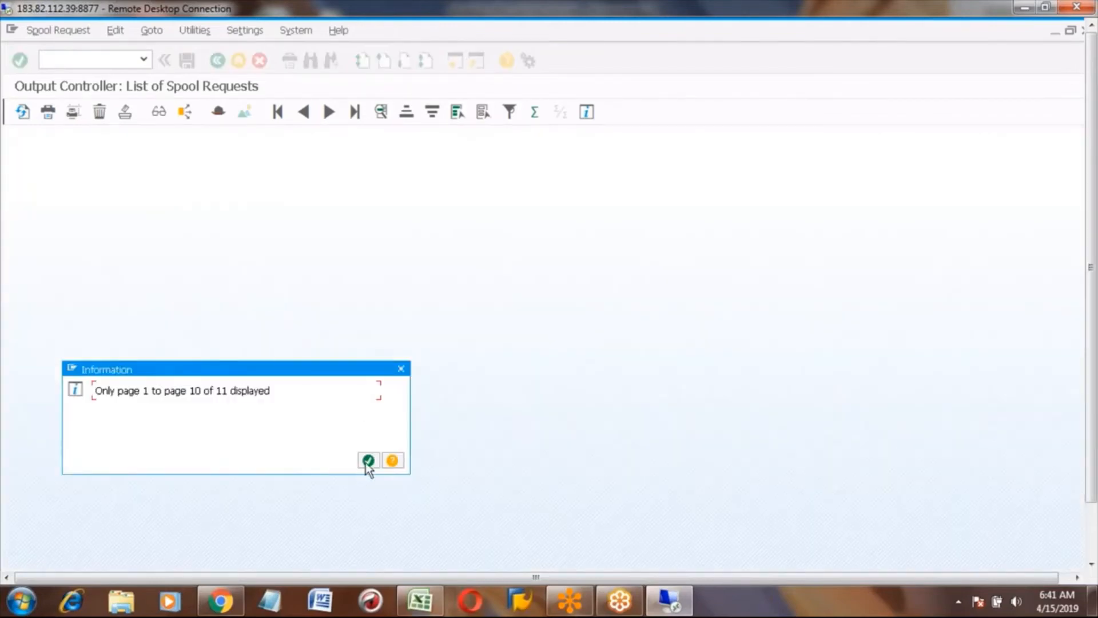
click(368, 460)
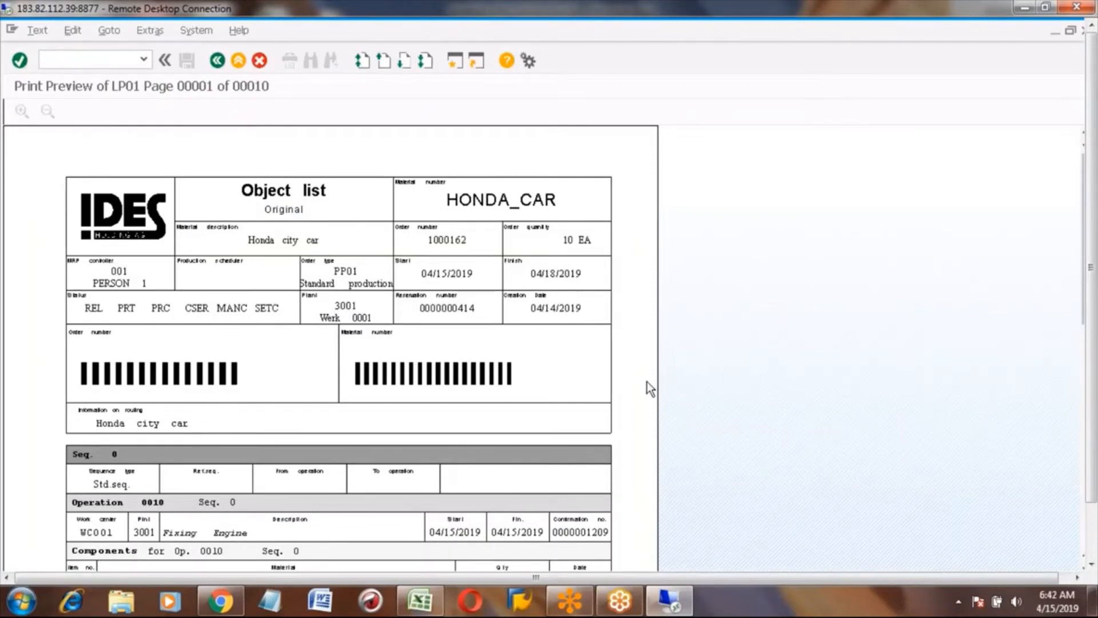
mouse_move(370, 126)
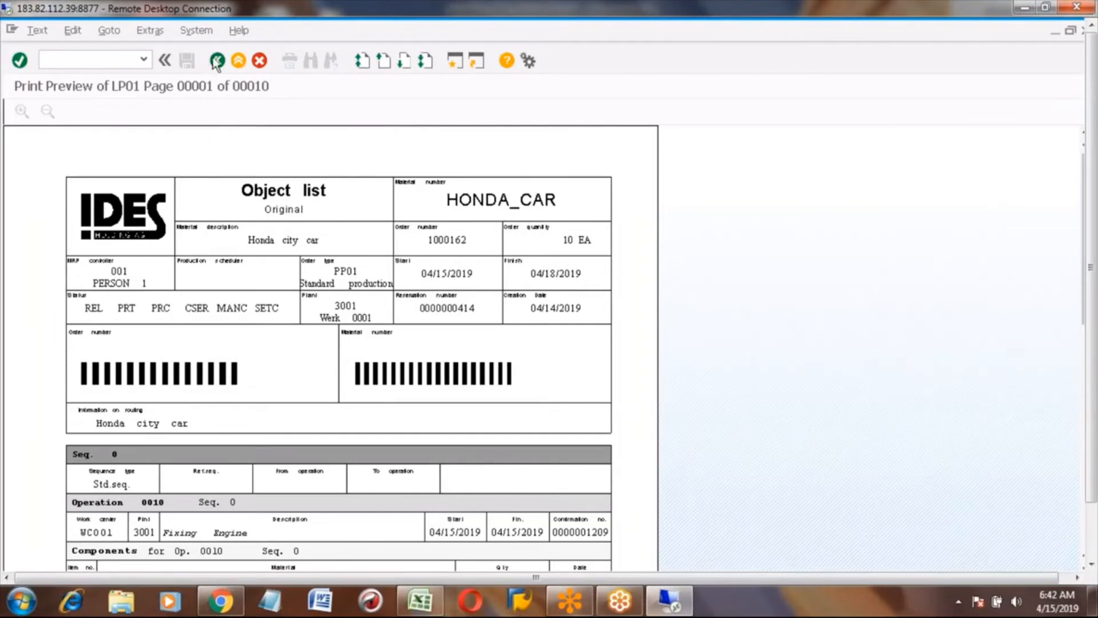
click(218, 60)
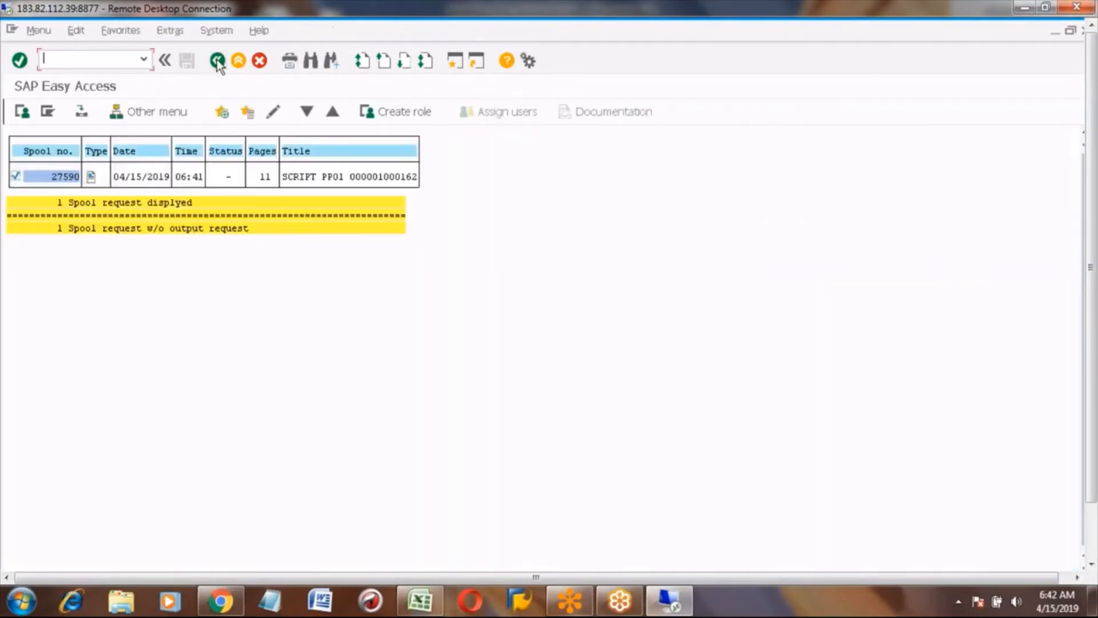
- Run SP02 to list spool request 27590 for order 1000162
click(218, 60)
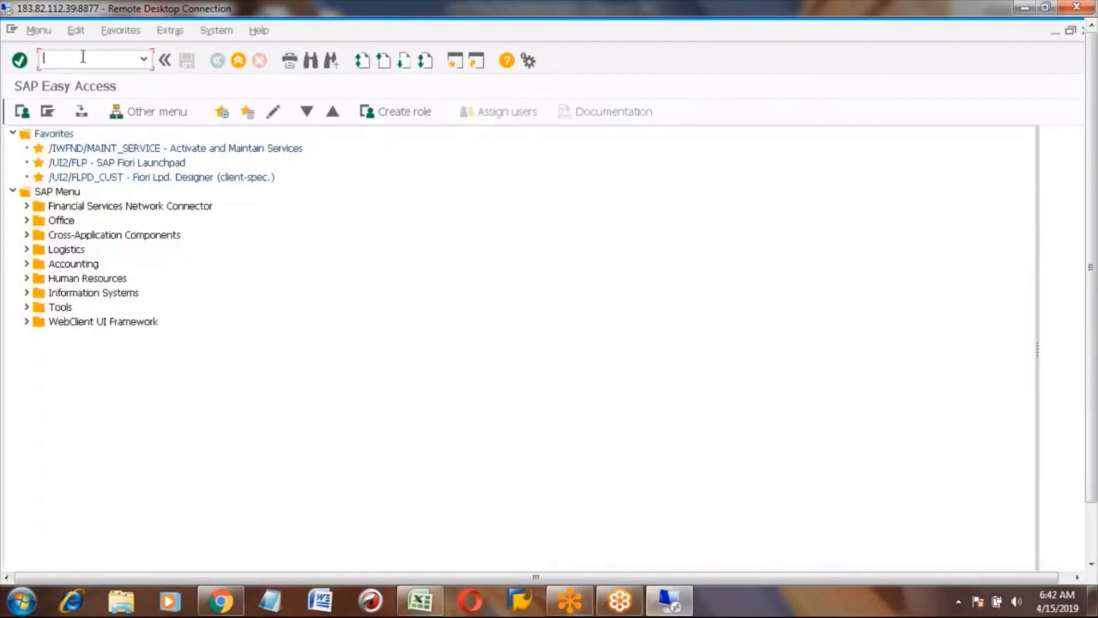
text(SP)
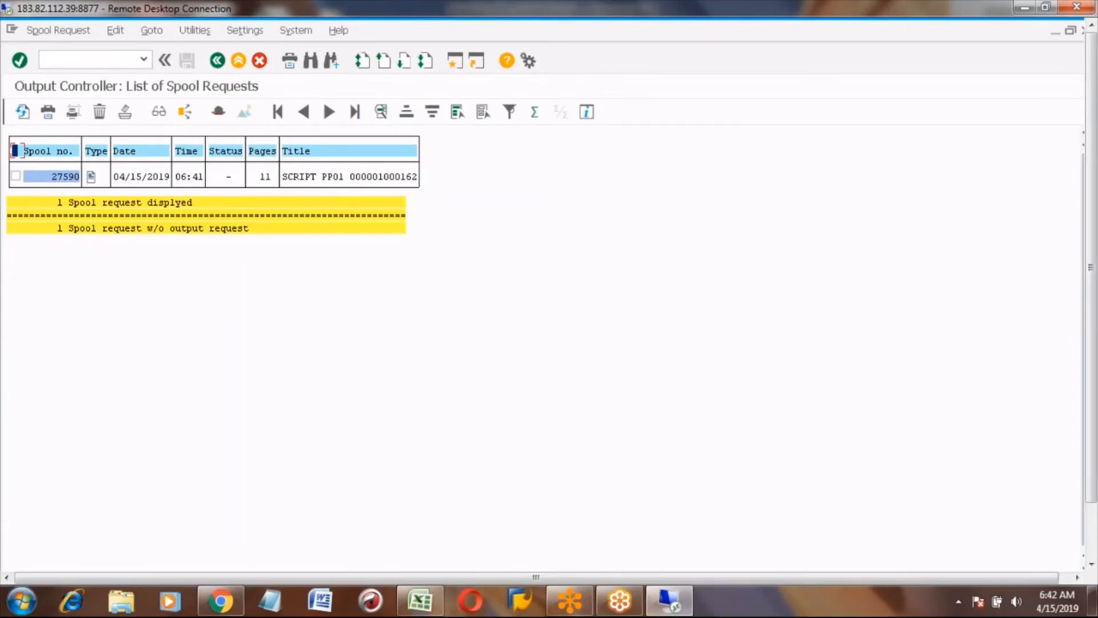
mouse_move(265, 384)
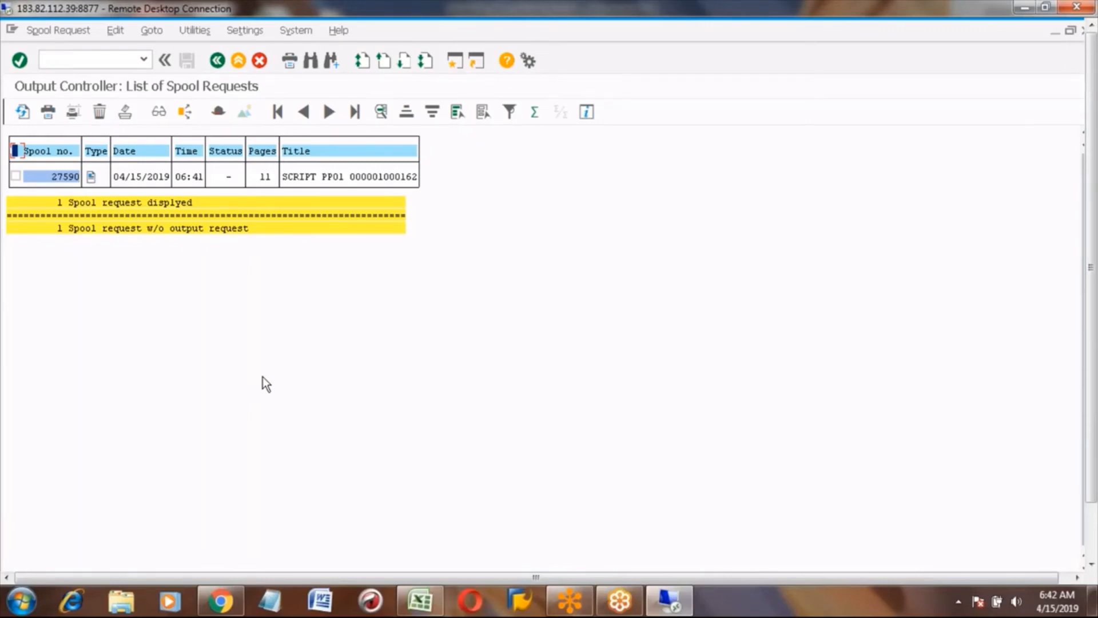
mouse_move(316, 391)
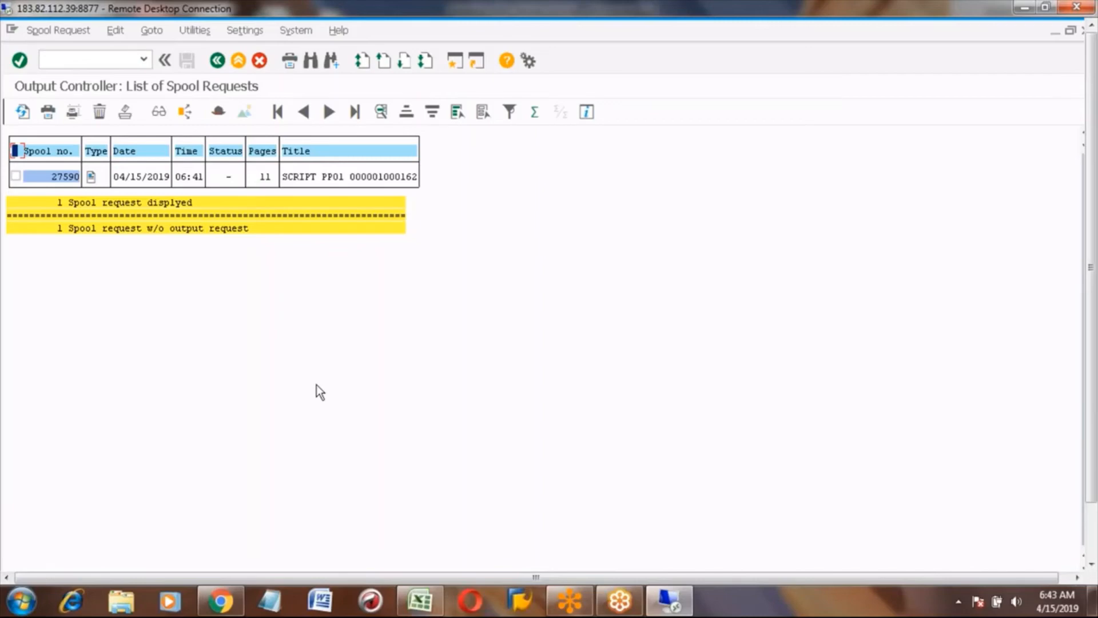
mouse_move(220, 309)
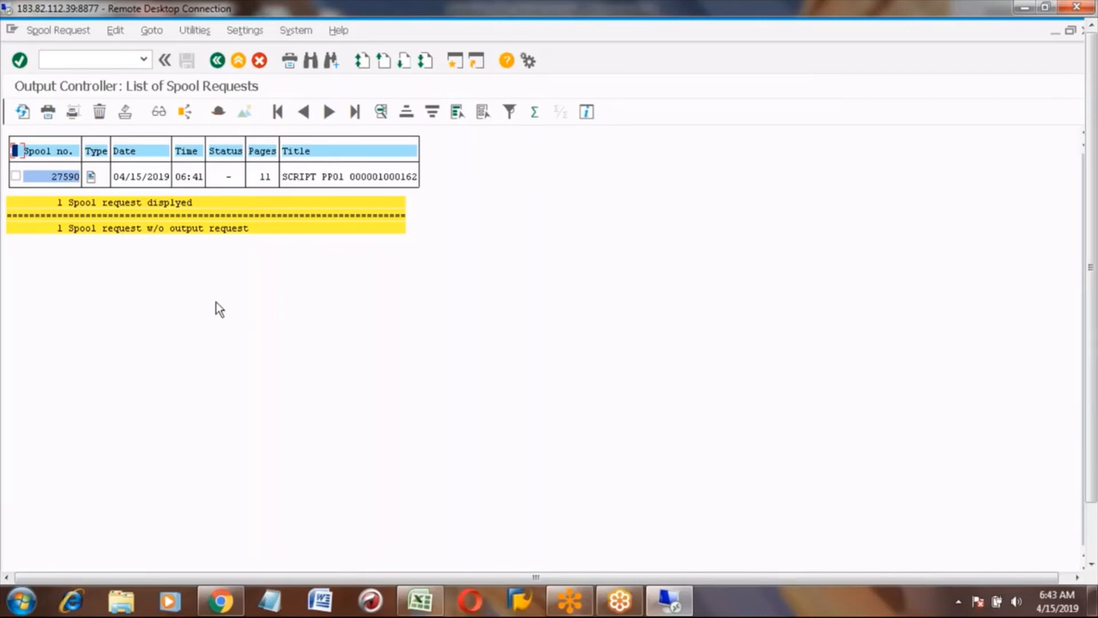
mouse_move(112, 197)
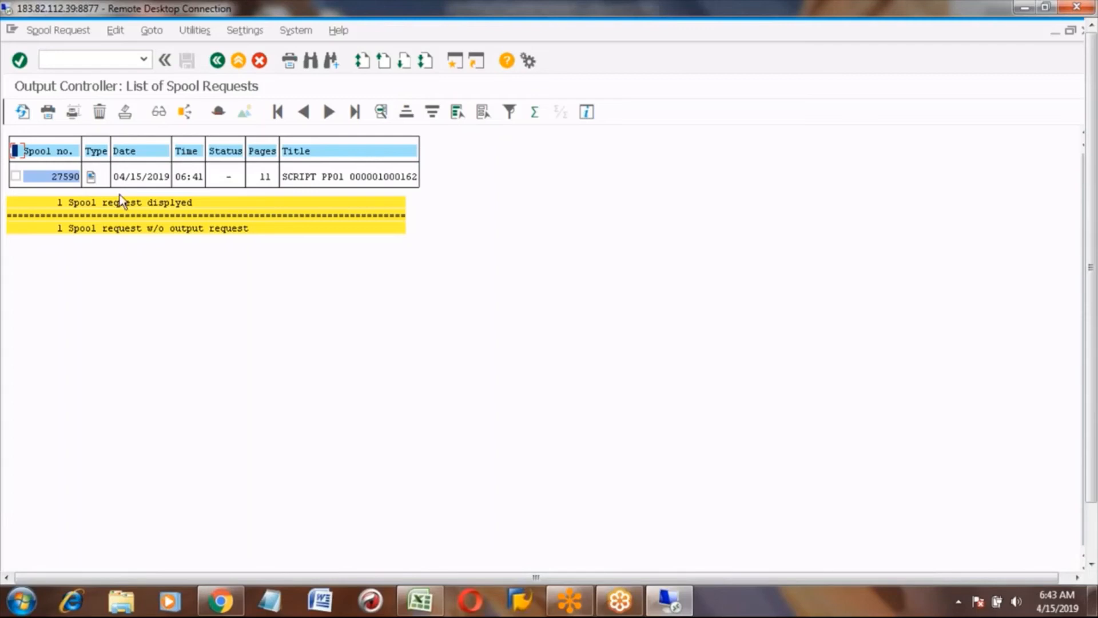
mouse_move(228, 287)
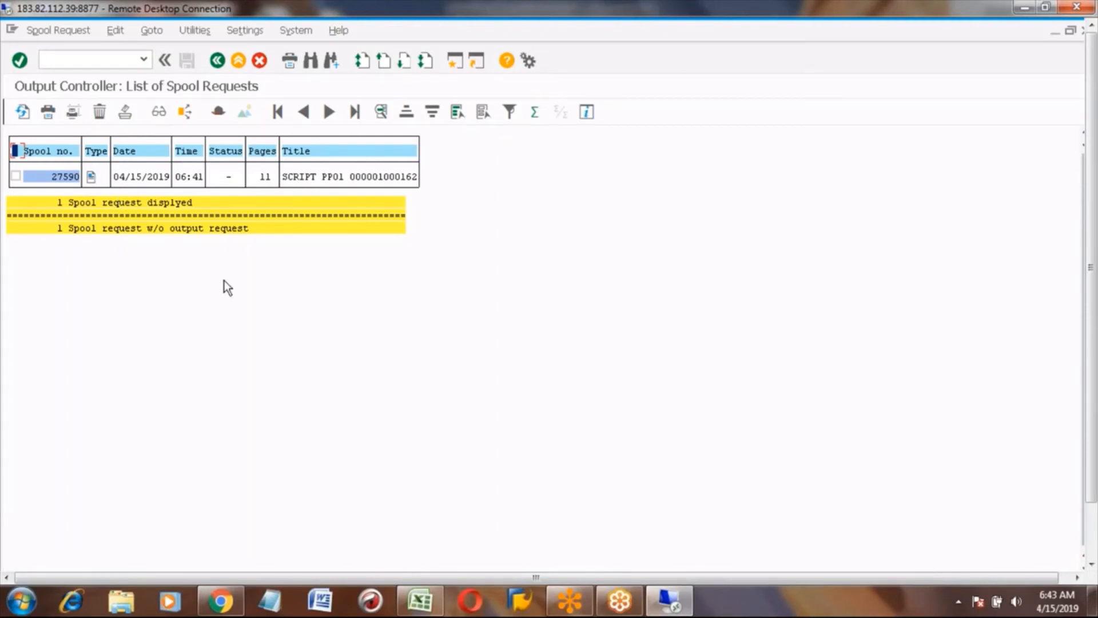
mouse_move(372, 188)
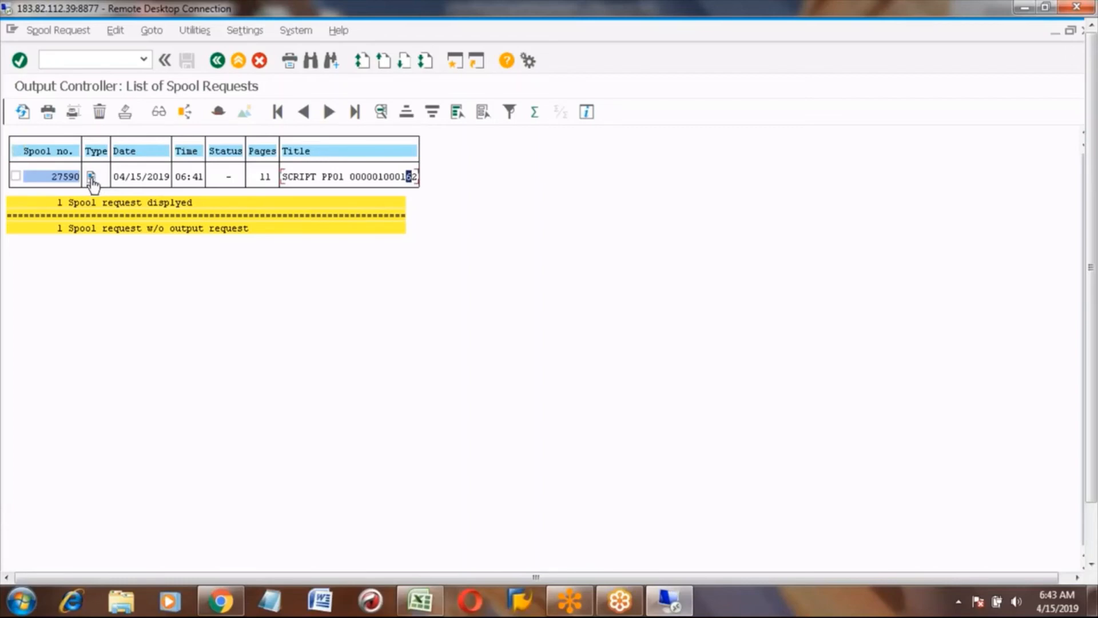
mouse_move(91, 177)
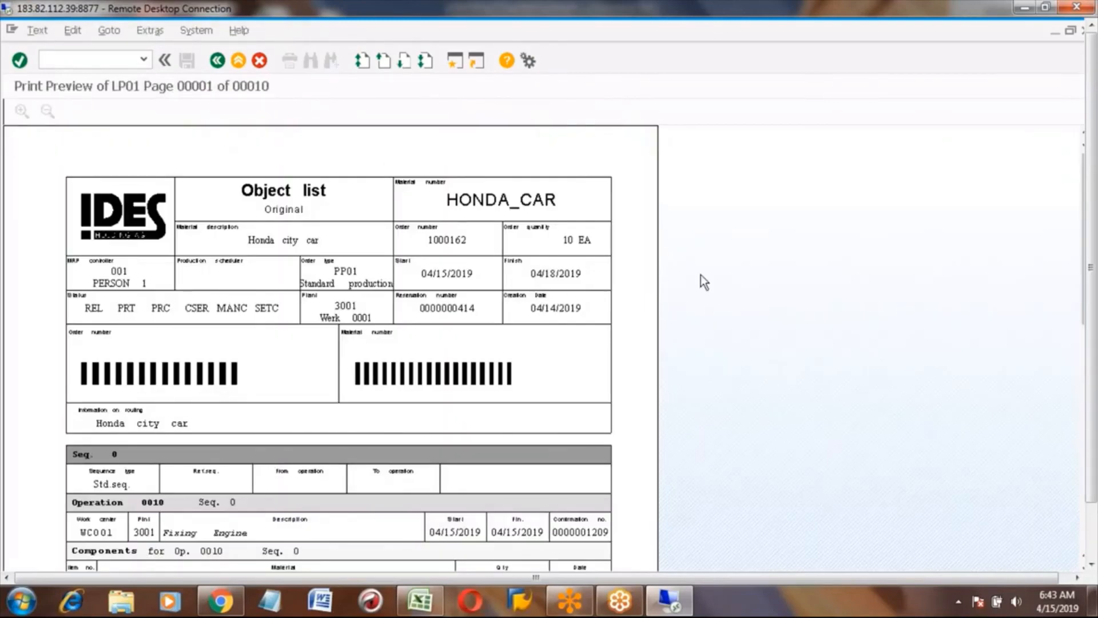
mouse_move(625, 289)
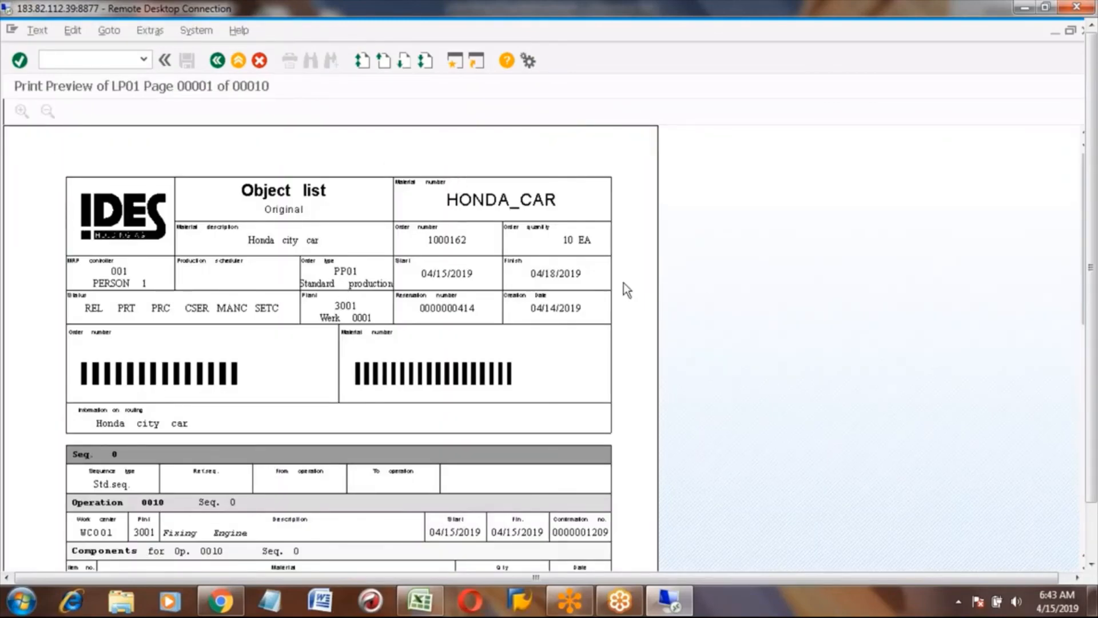
mouse_move(504, 270)
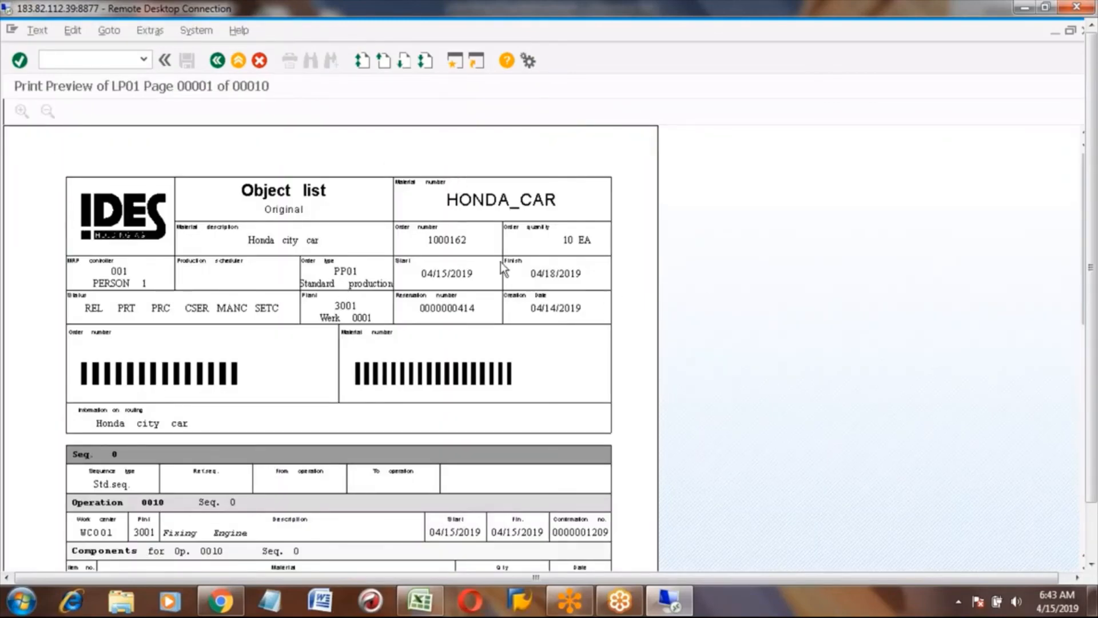
mouse_move(630, 369)
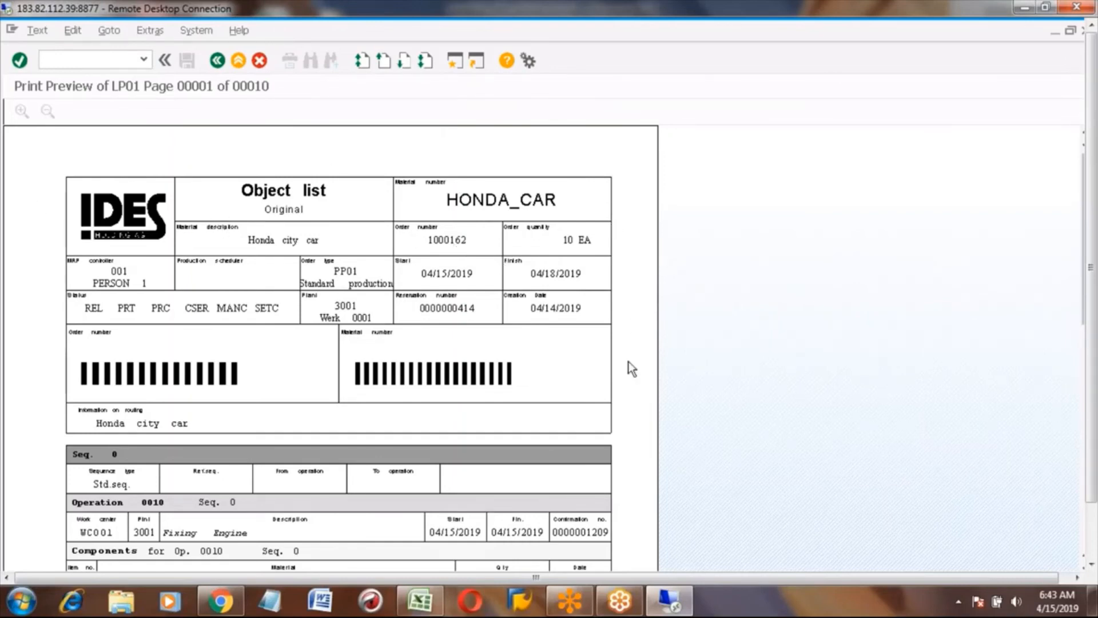
mouse_move(406, 284)
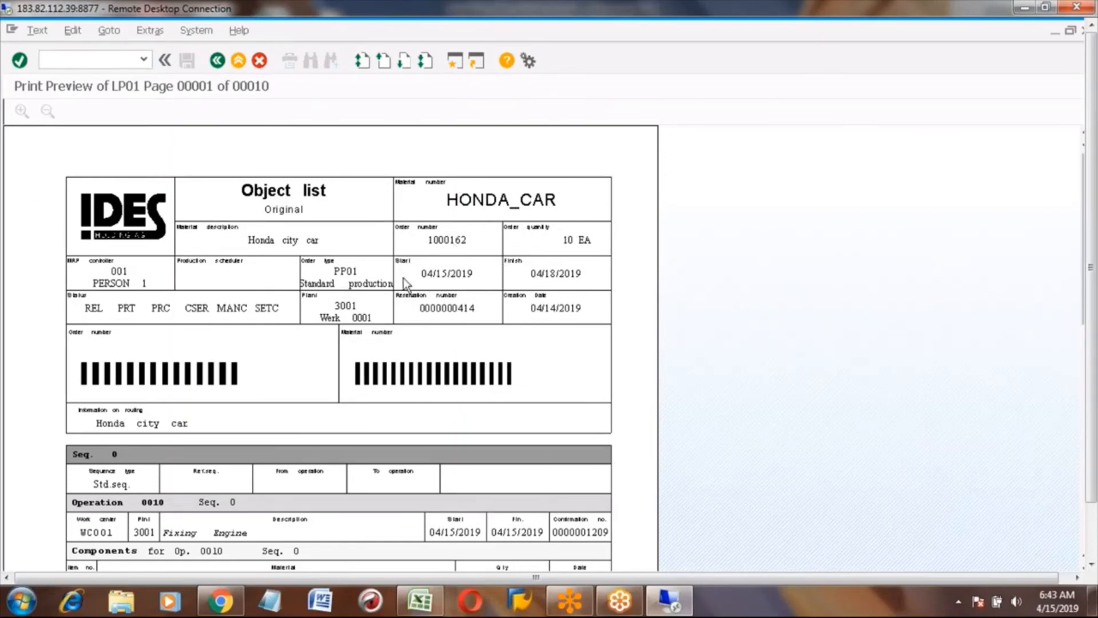
mouse_move(449, 206)
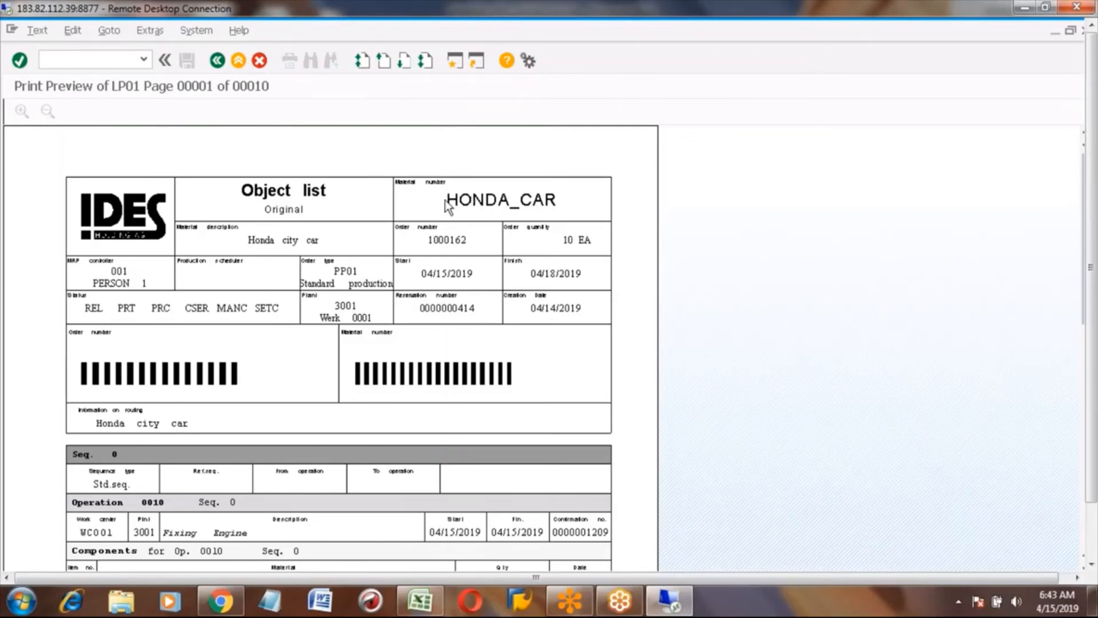
mouse_move(587, 249)
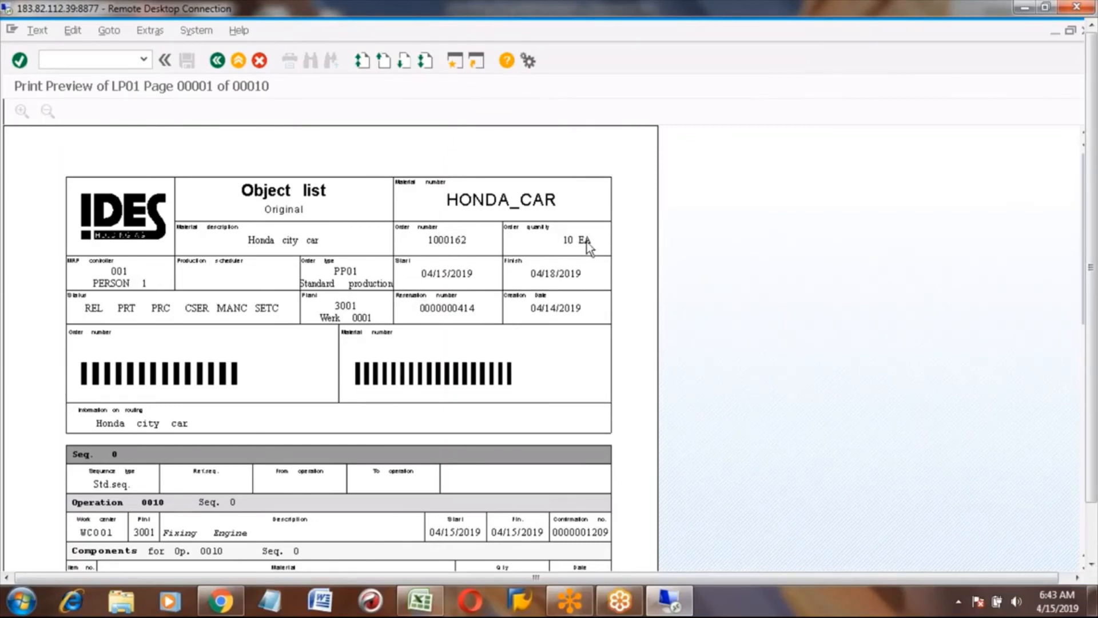
mouse_move(576, 272)
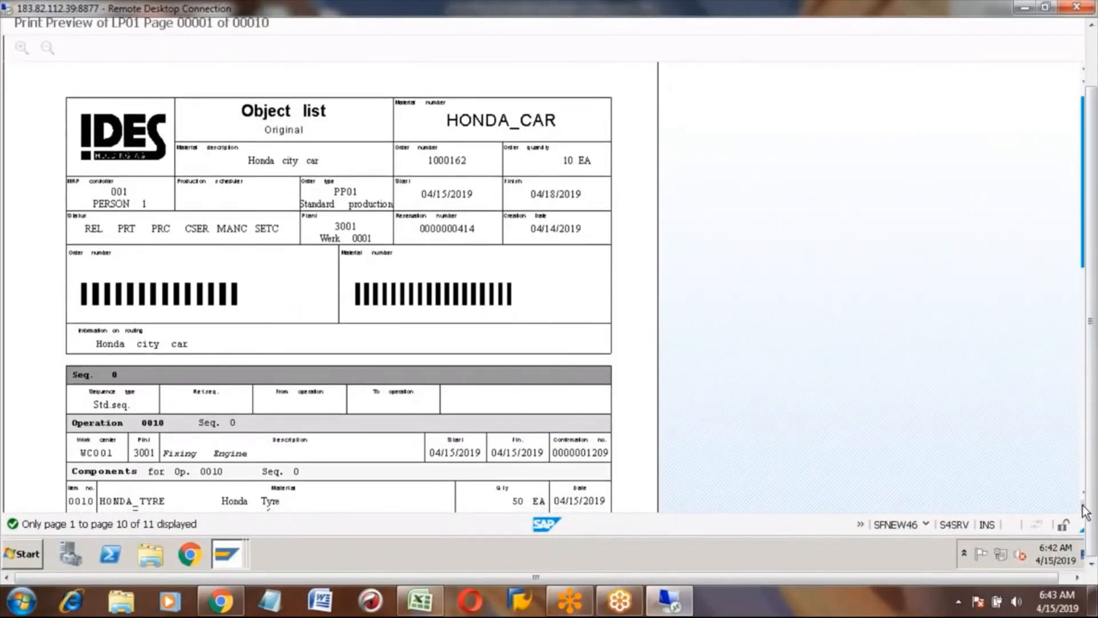
- Scroll through spool 27590's object list preview to the operation 0010 components
scroll(down, 3)
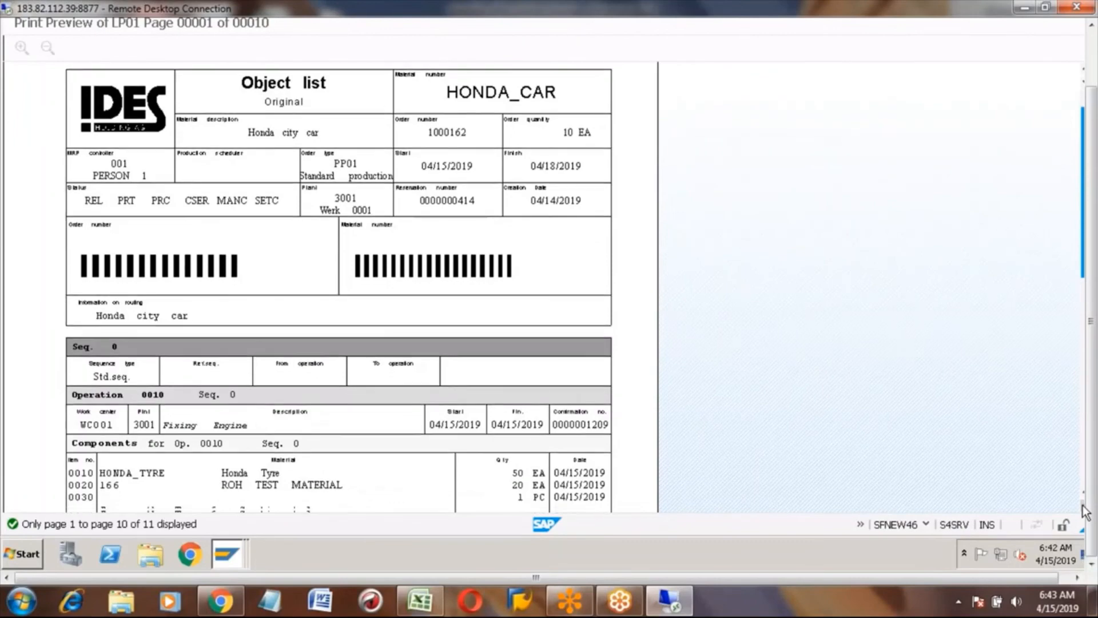
scroll(down, 3)
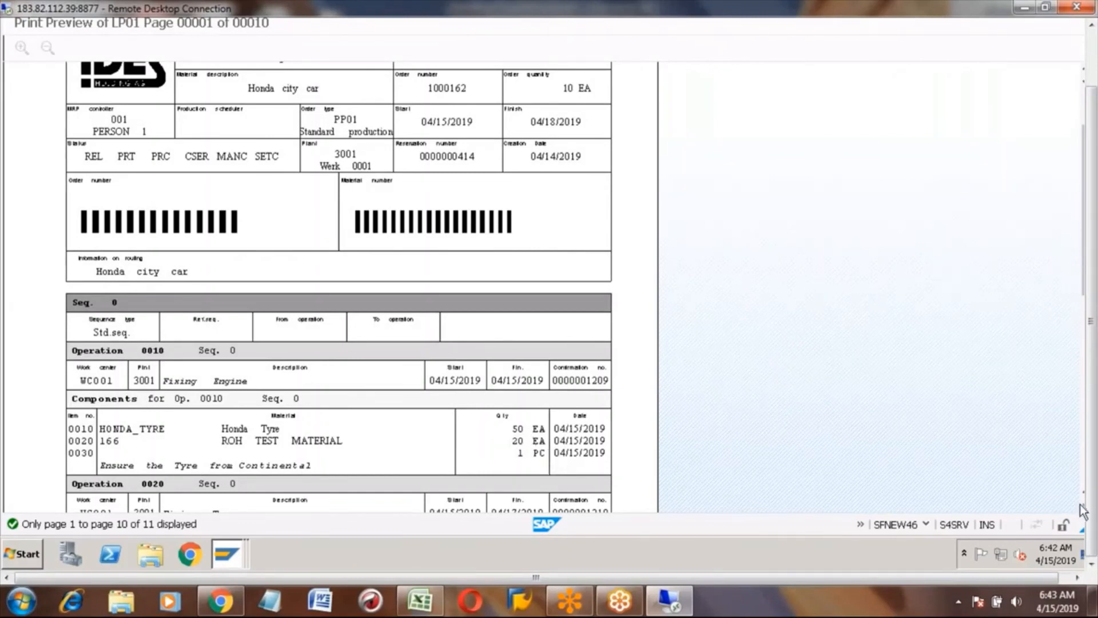
- Enter SP02 in the code cell beside Display Spool (E273)
click(419, 599)
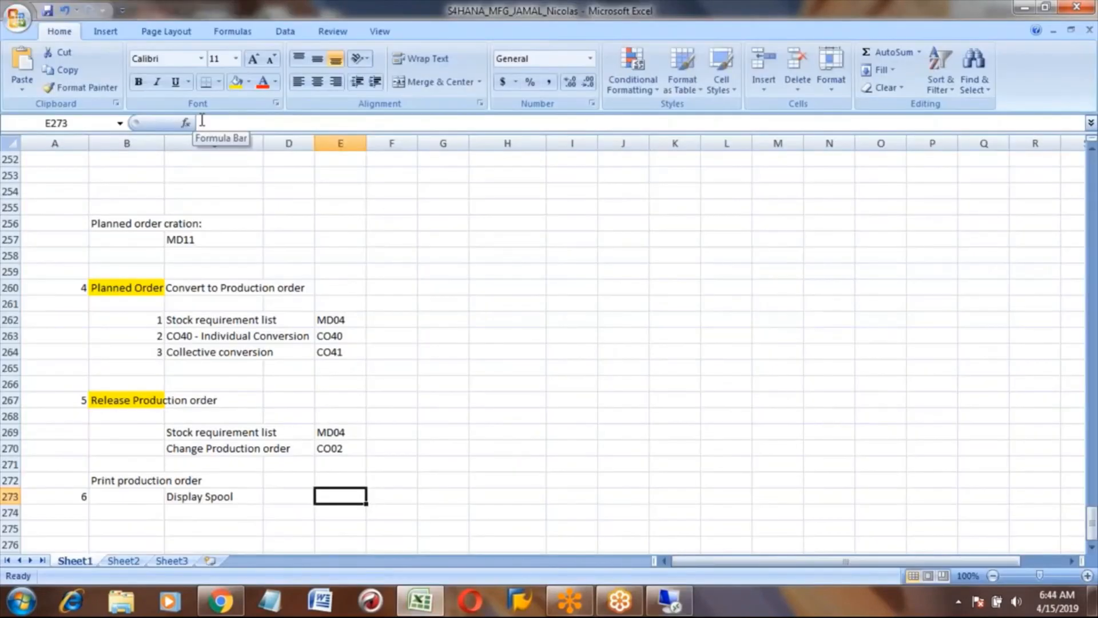
text(SP02)
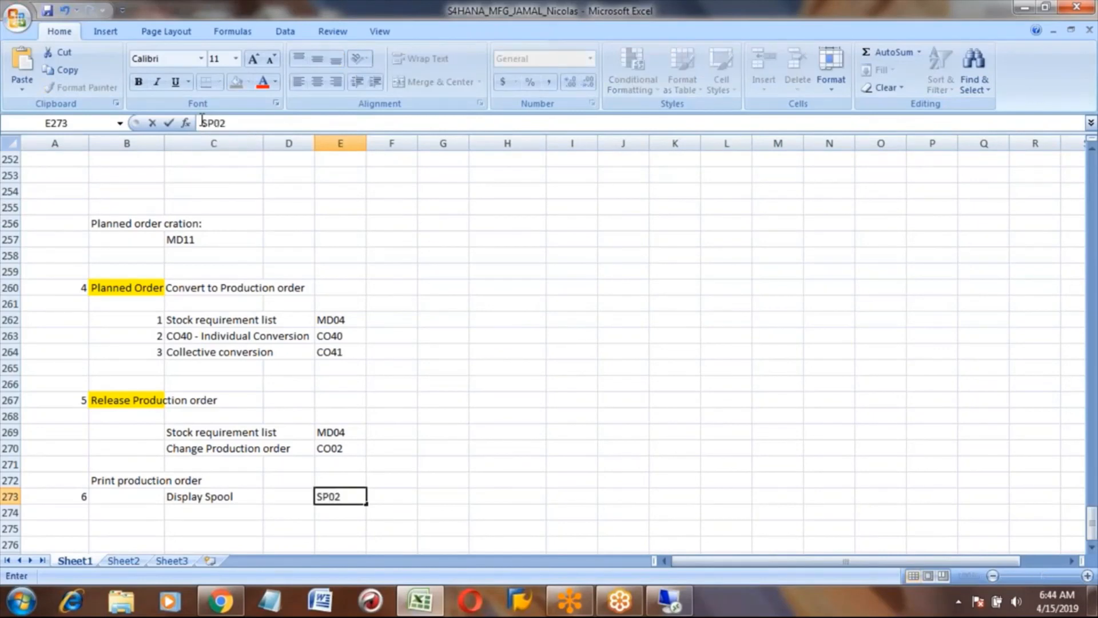
click(126, 496)
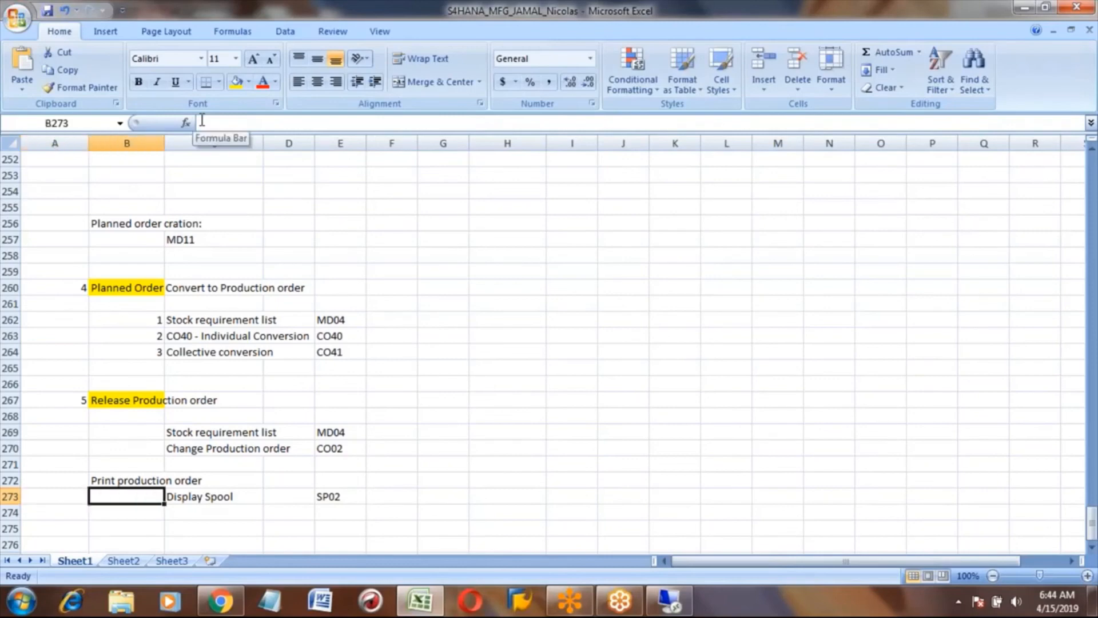
- Enter CO02 in the code cell beside Print production order (E272)
click(126, 544)
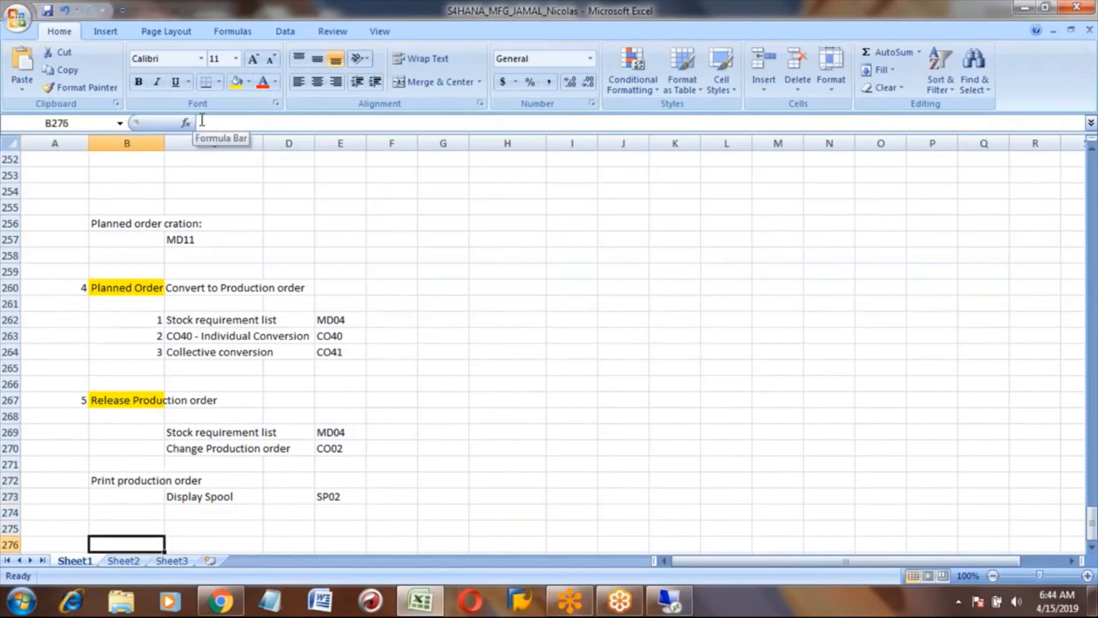
click(288, 480)
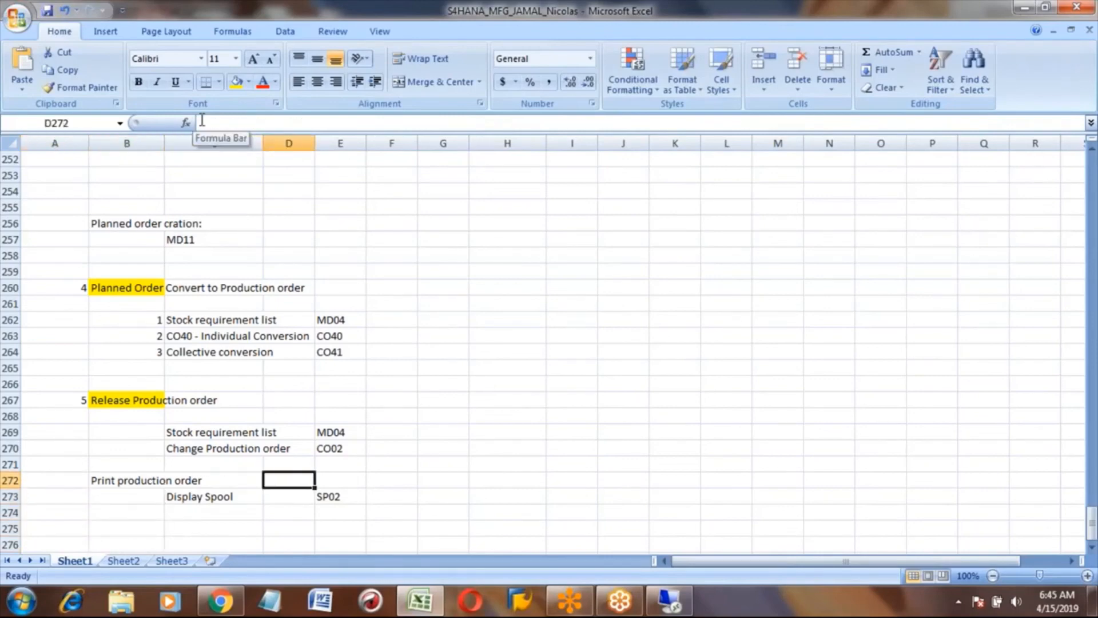
click(340, 480)
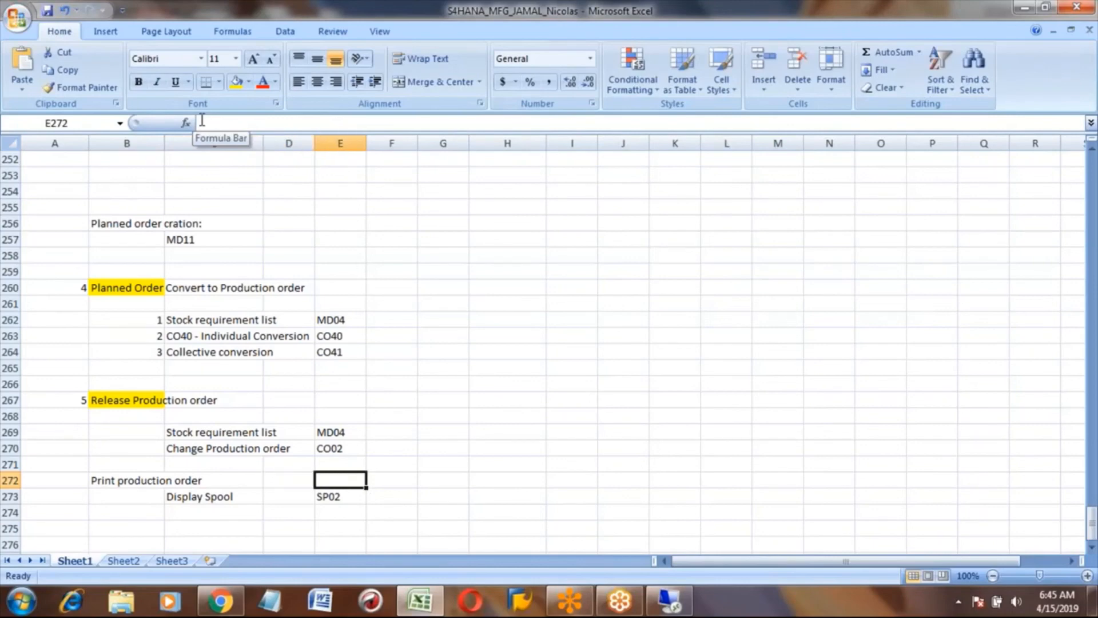
text(CO02)
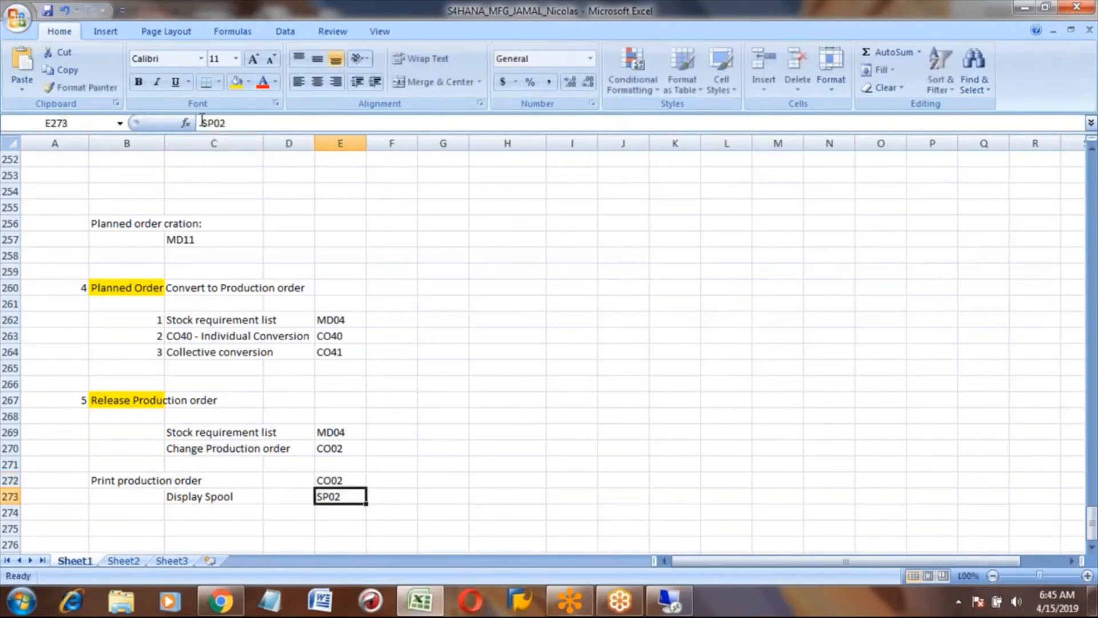
click(127, 480)
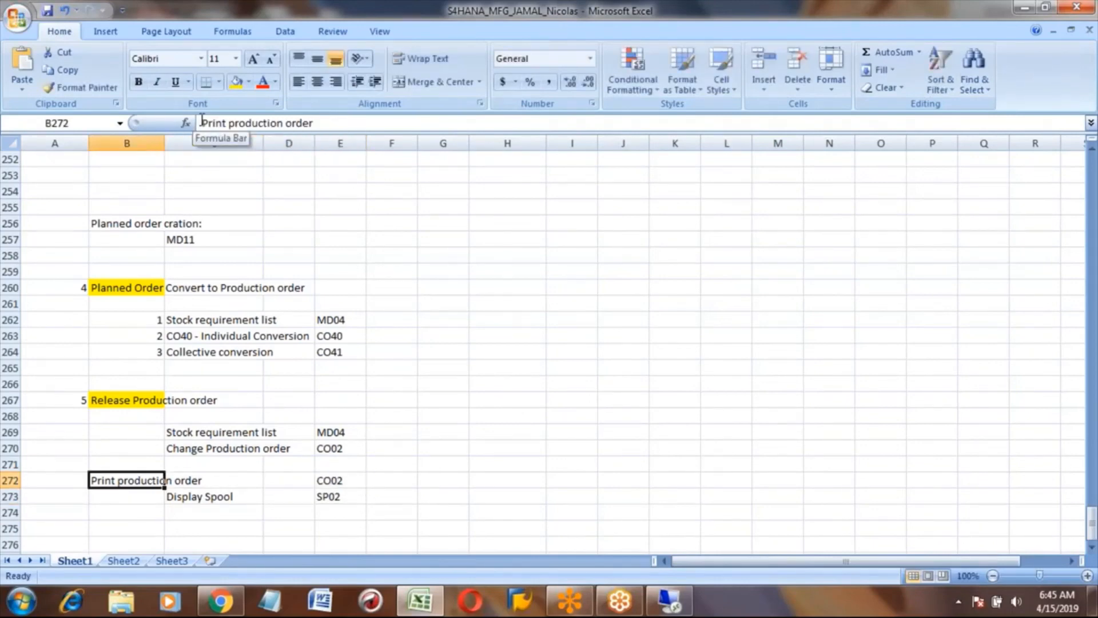